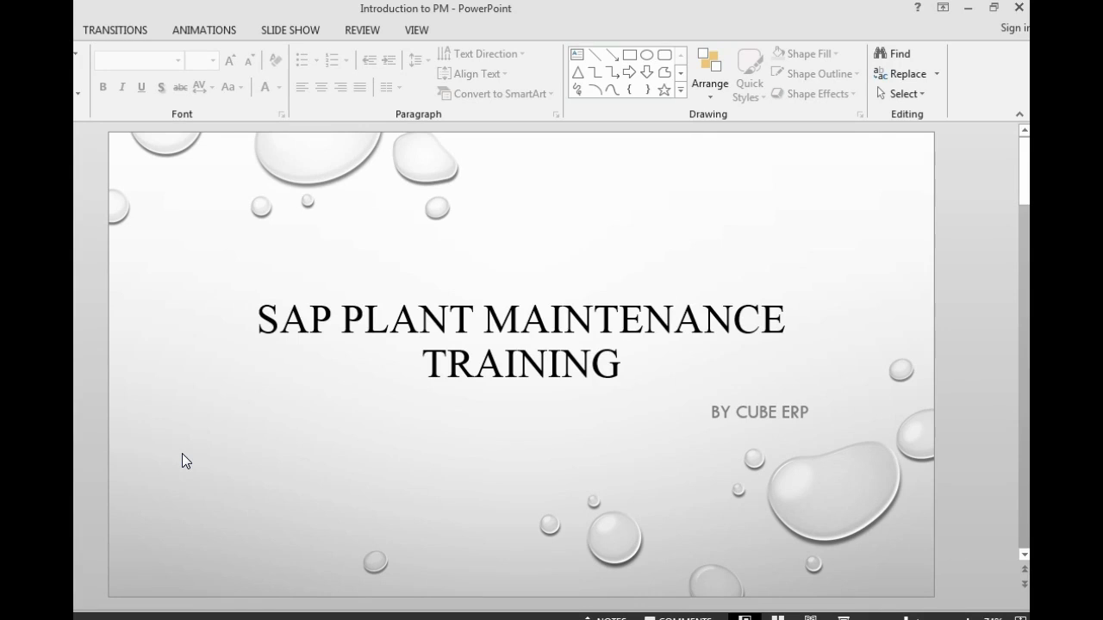
Step: Scroll from the title slide down to the Introduction slide
{"action": "scroll", "scroll_direction": "down", "scroll_amount": 3}
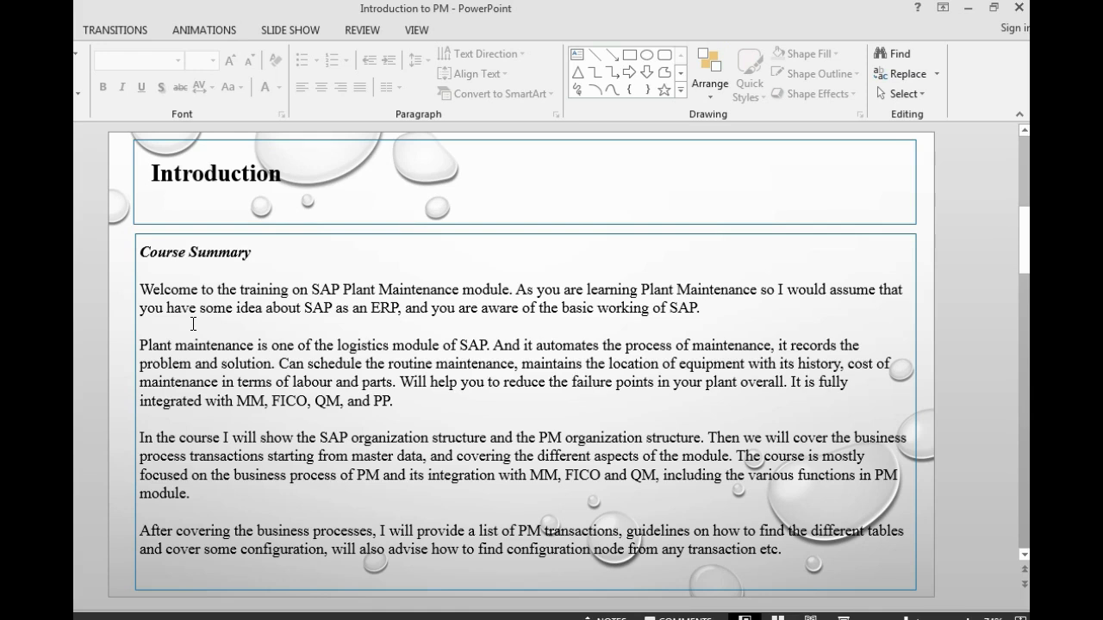
{"action": "mouse_move", "coordinate": [129, 348]}
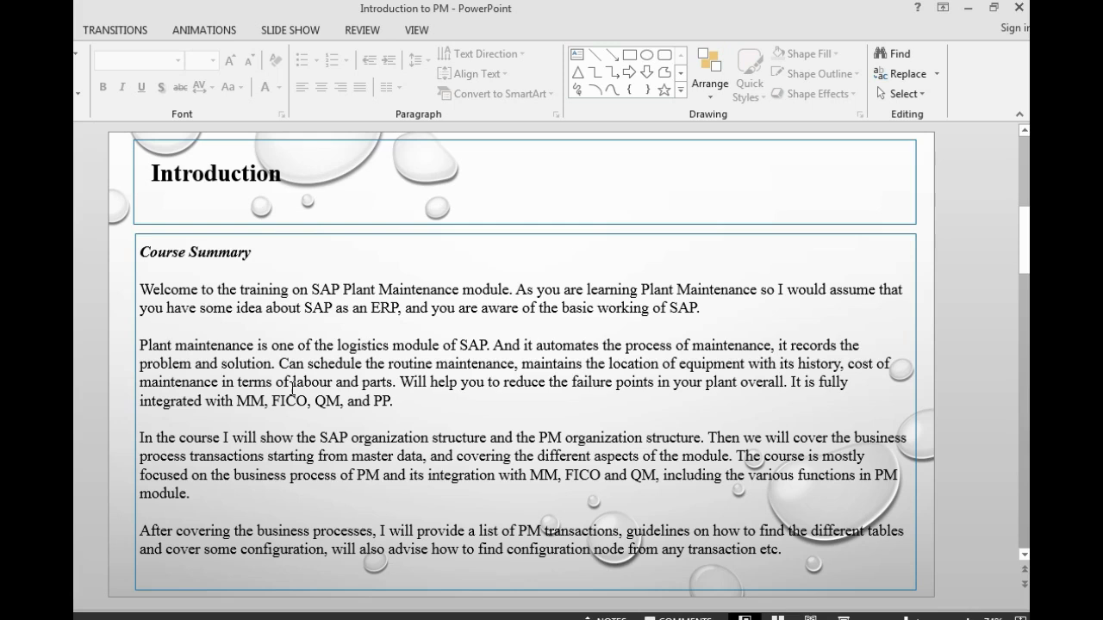
{"action": "mouse_move", "coordinate": [634, 398]}
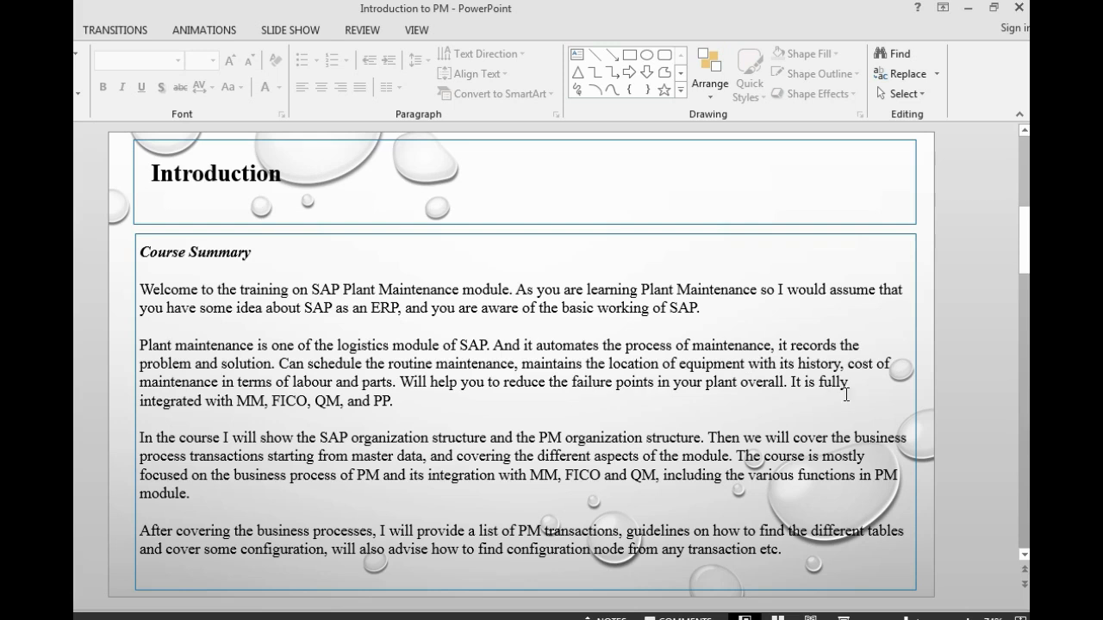
{"action": "mouse_move", "coordinate": [222, 381]}
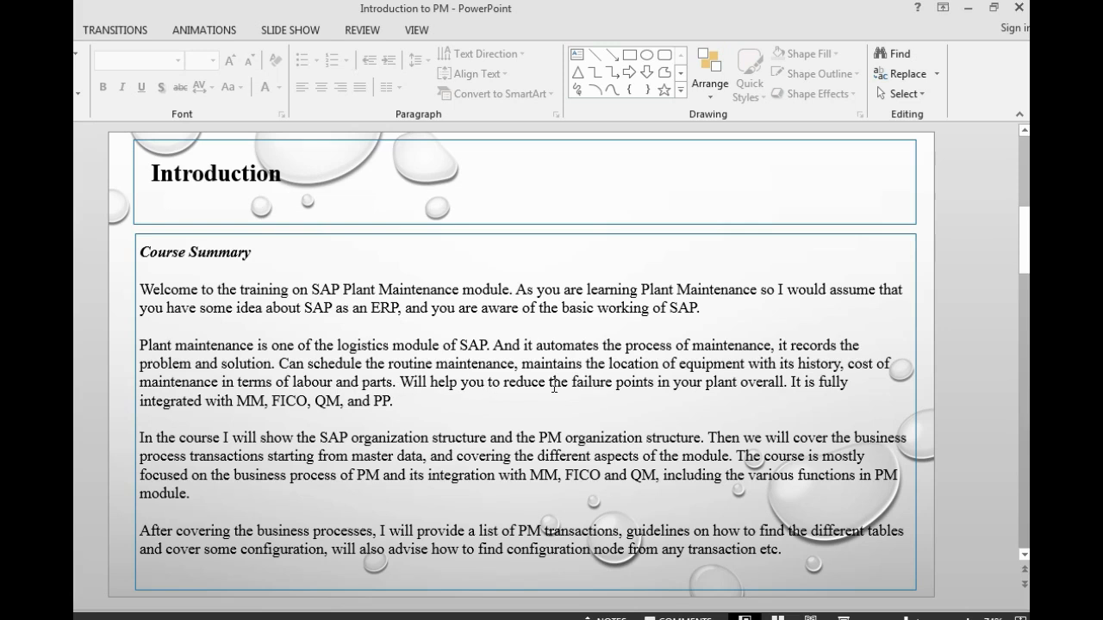
{"action": "mouse_move", "coordinate": [318, 414]}
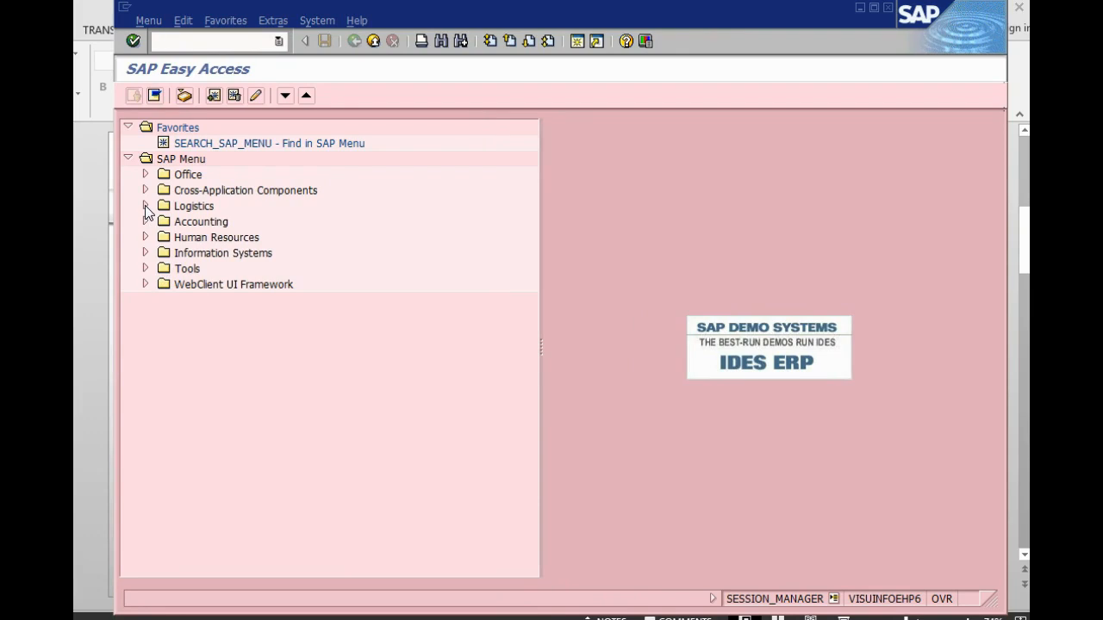
Step: Expand Logistics and then Plant Maintenance in the SAP Easy Access menu
{"action": "left_click", "coordinate": [145, 207]}
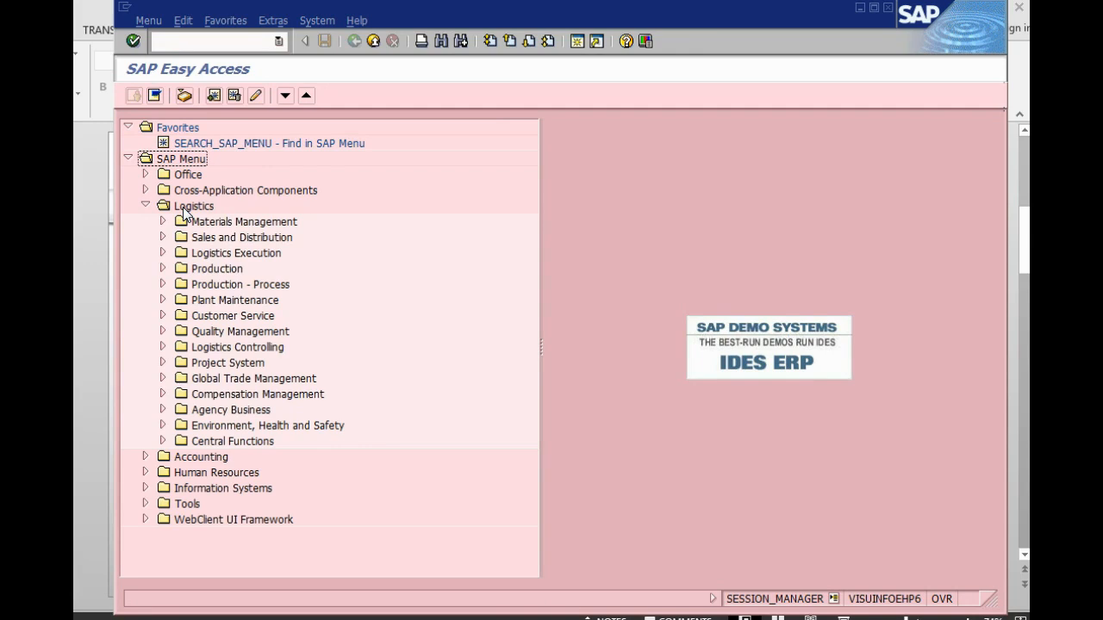
{"action": "mouse_move", "coordinate": [223, 245]}
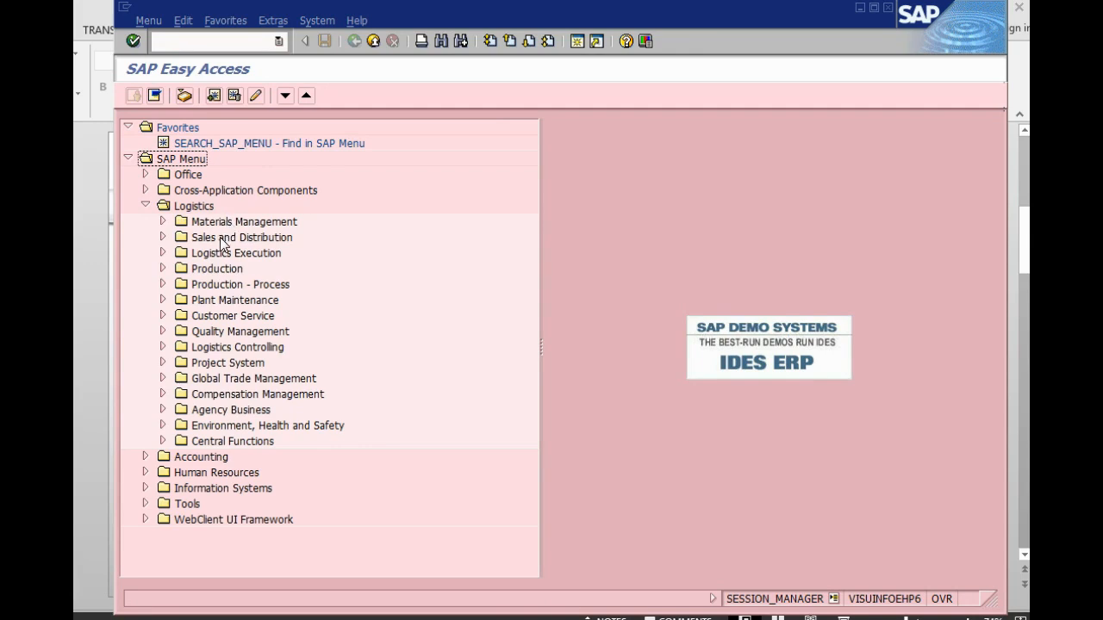
{"action": "mouse_move", "coordinate": [221, 261]}
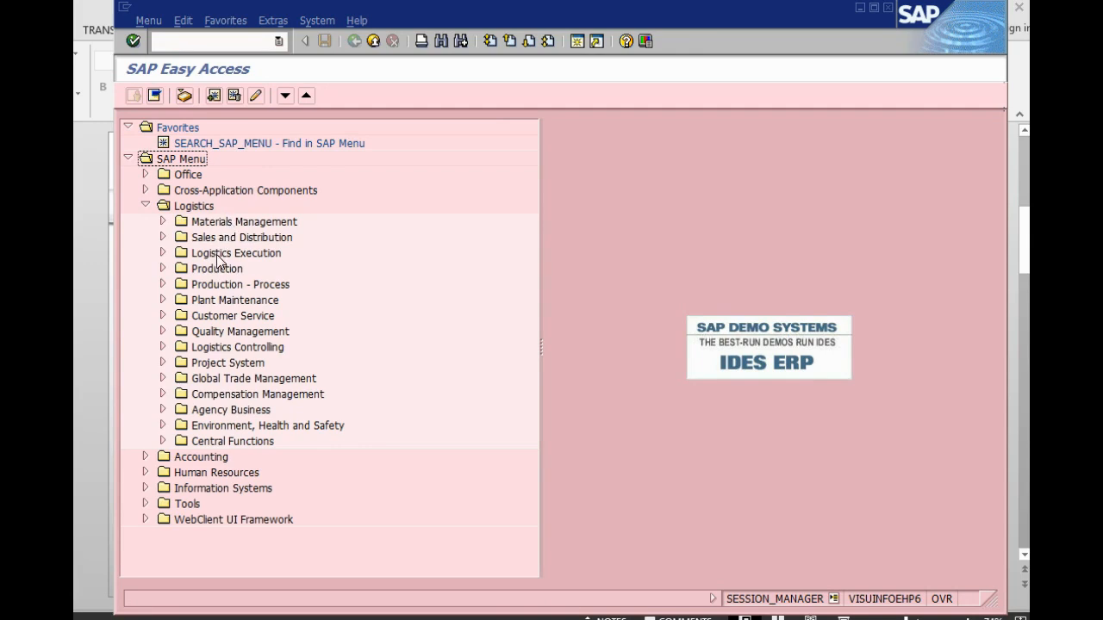
{"action": "mouse_move", "coordinate": [244, 303]}
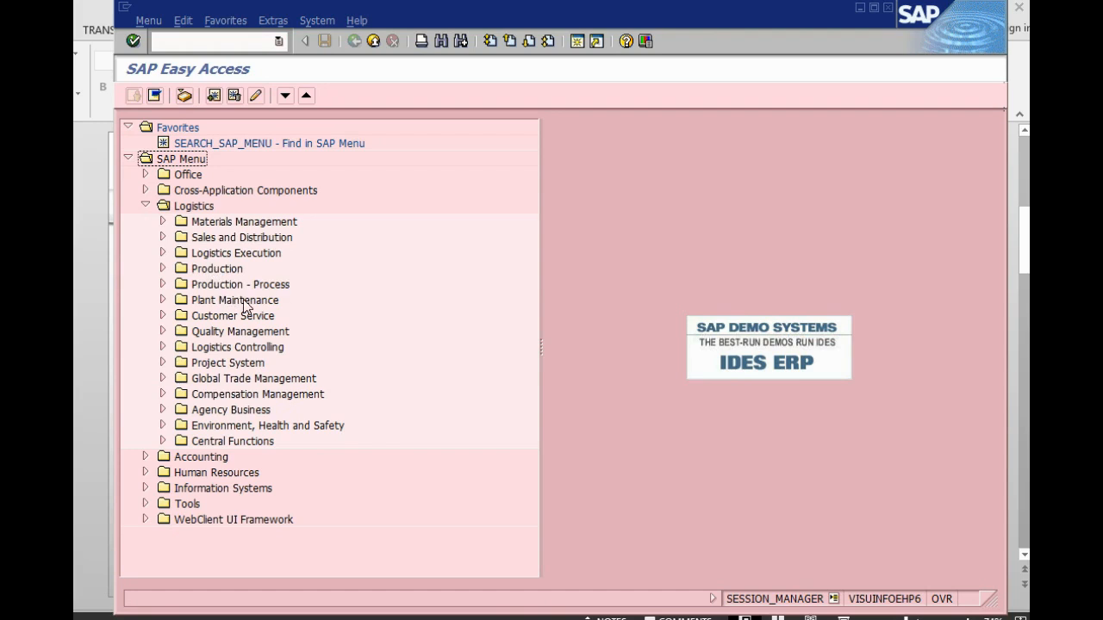
{"action": "left_click", "coordinate": [162, 299]}
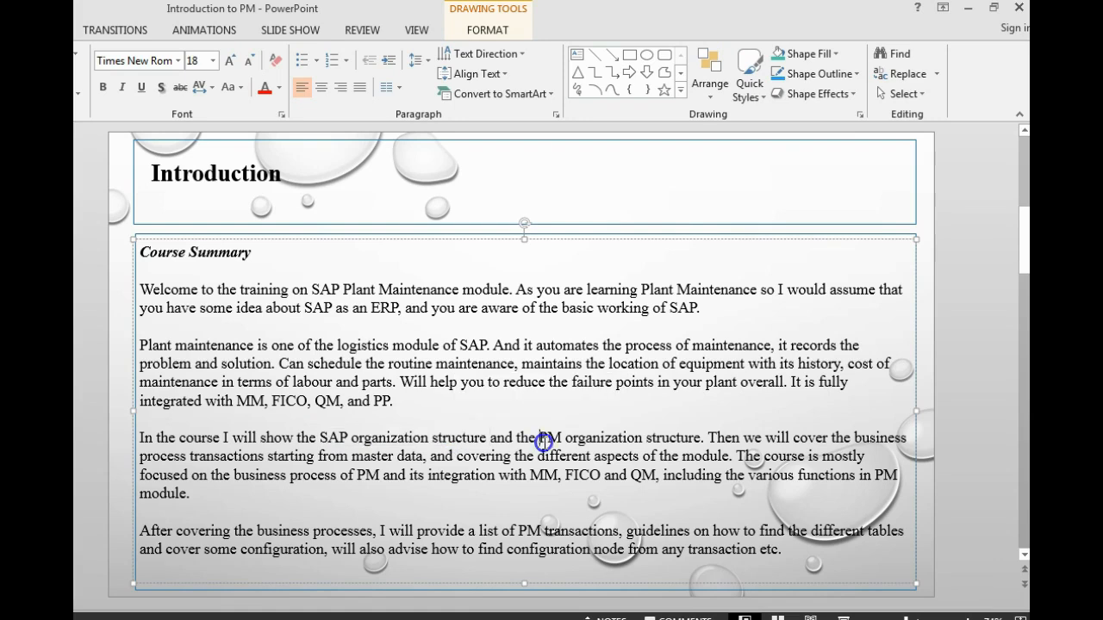
{"action": "left_click_drag", "start_coordinate": [534, 437], "coordinate": [702, 437]}
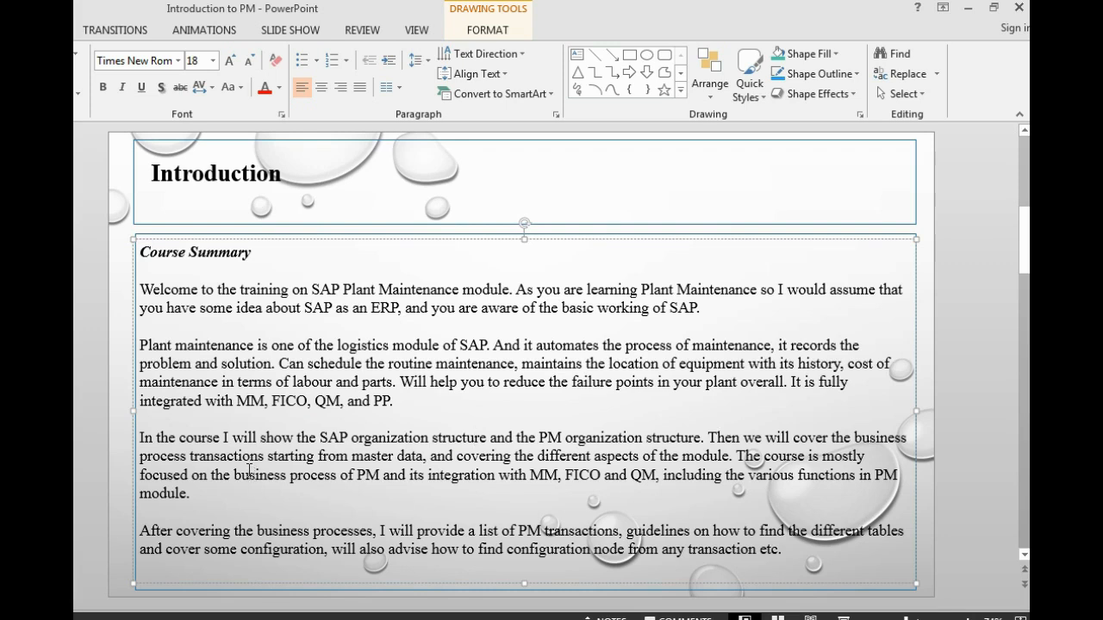
{"action": "mouse_move", "coordinate": [262, 468]}
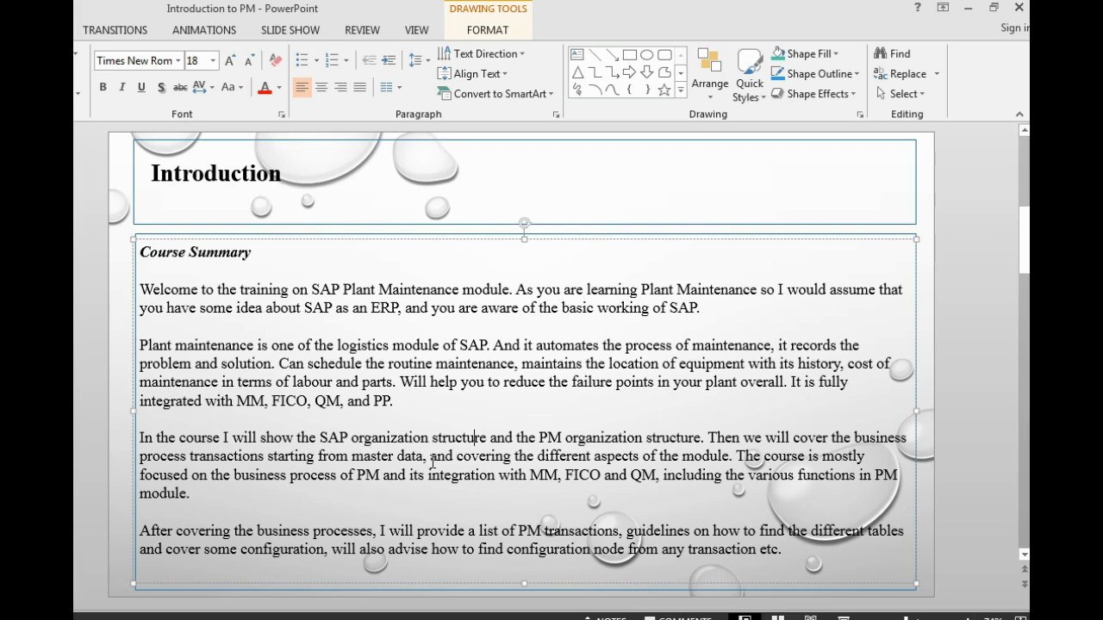
{"action": "mouse_move", "coordinate": [434, 458]}
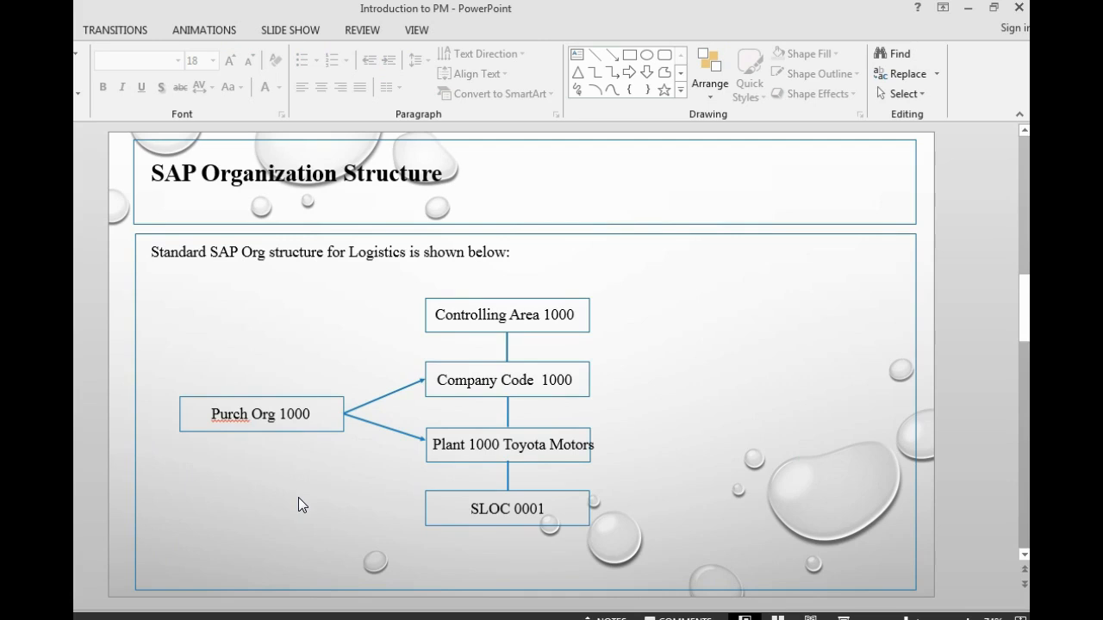
{"action": "mouse_move", "coordinate": [293, 503]}
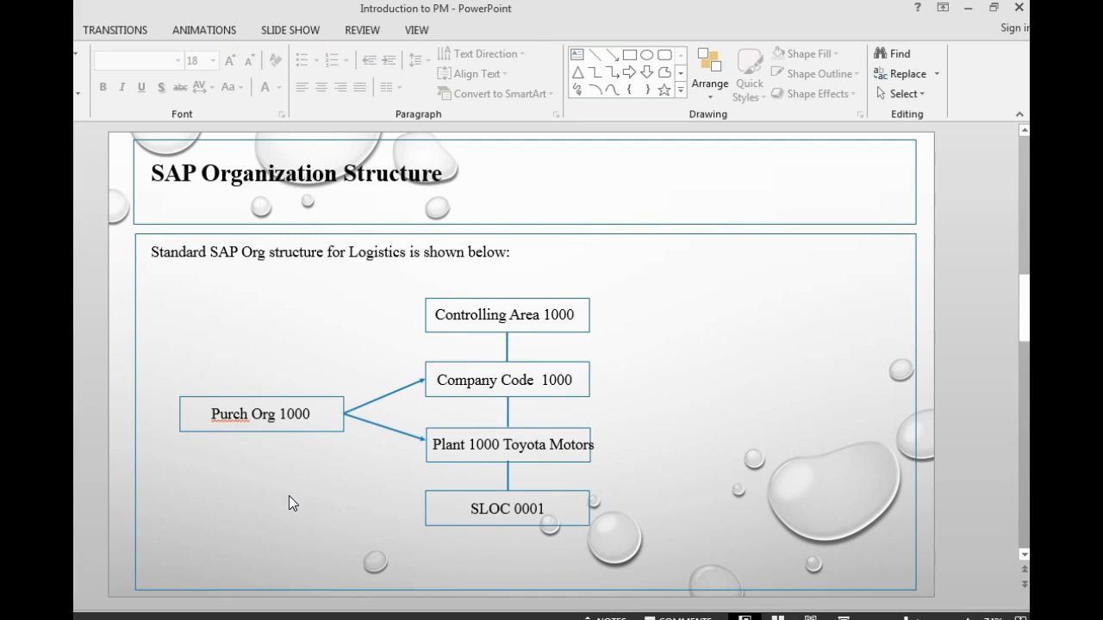
{"action": "mouse_move", "coordinate": [341, 307]}
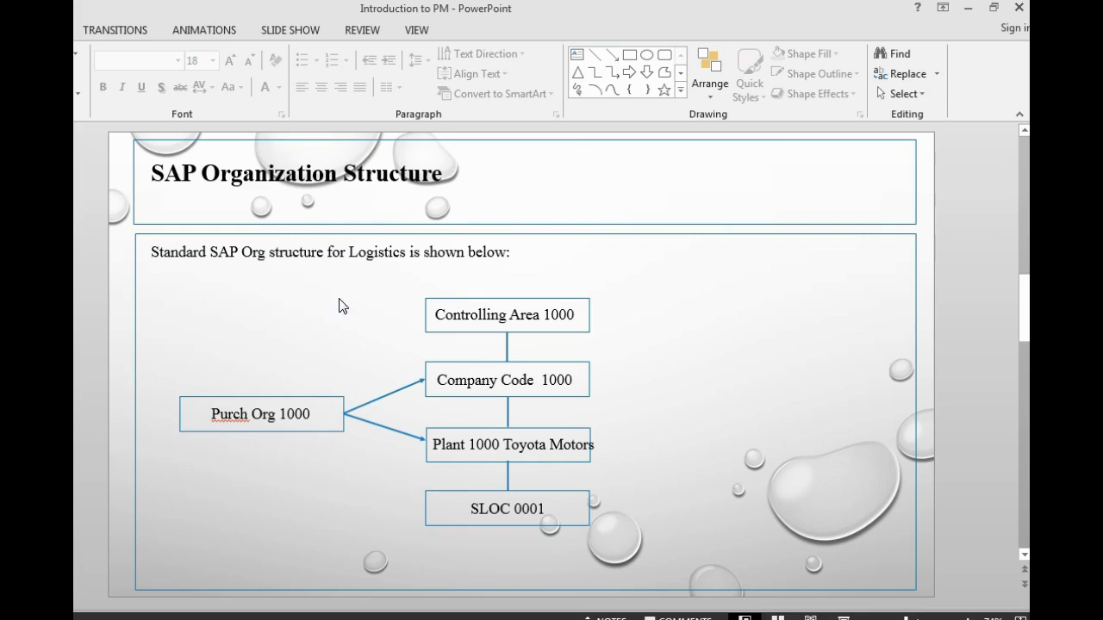
{"action": "mouse_move", "coordinate": [327, 452]}
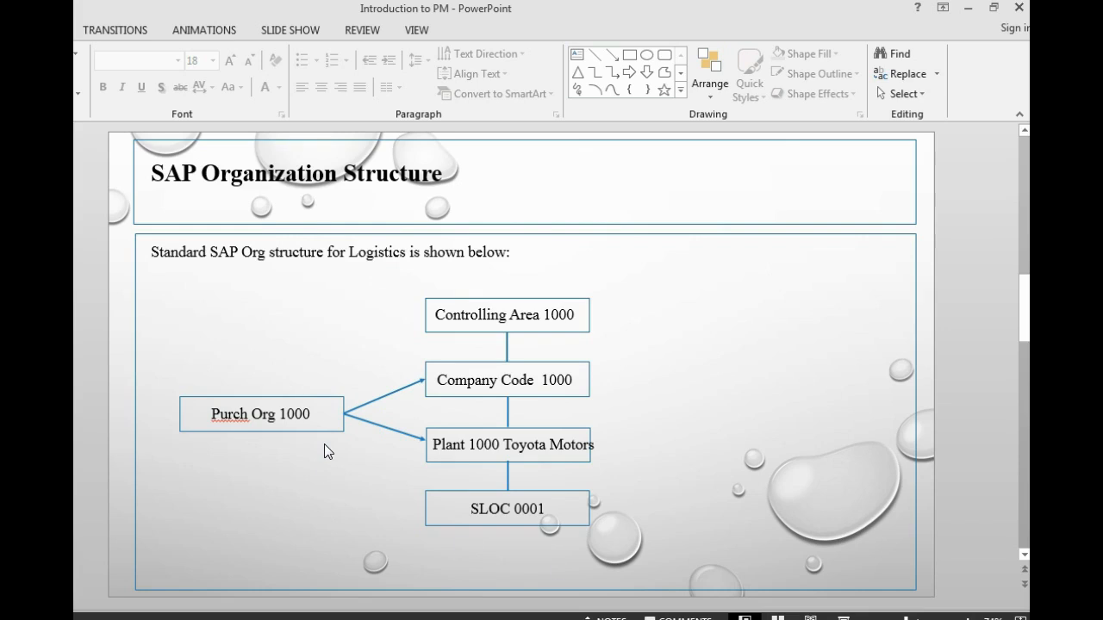
{"action": "mouse_move", "coordinate": [369, 410]}
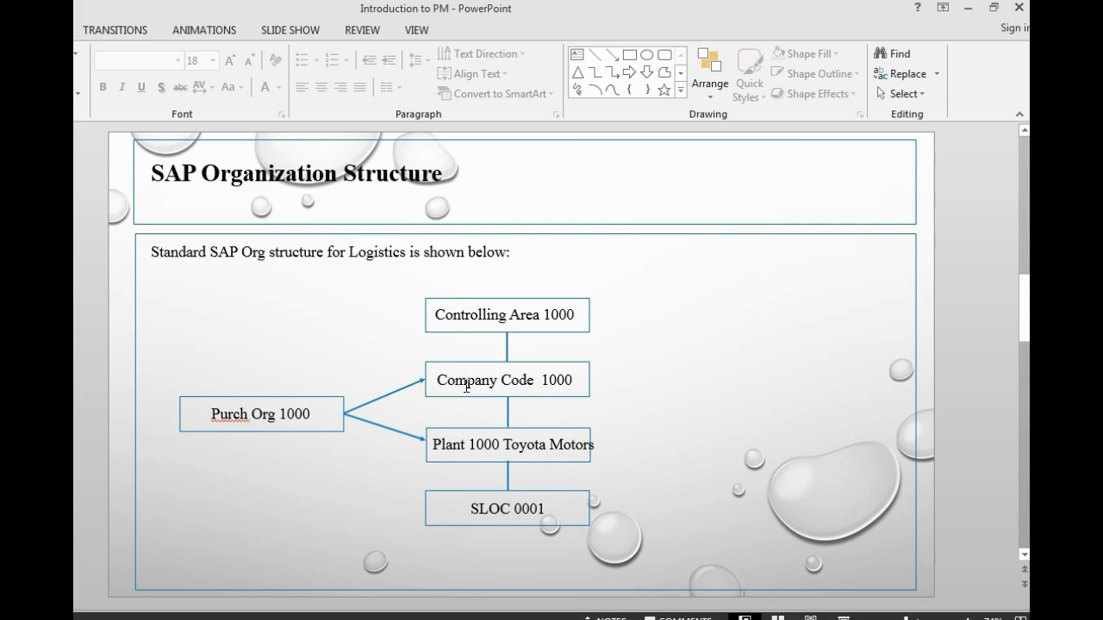
{"action": "mouse_move", "coordinate": [475, 510]}
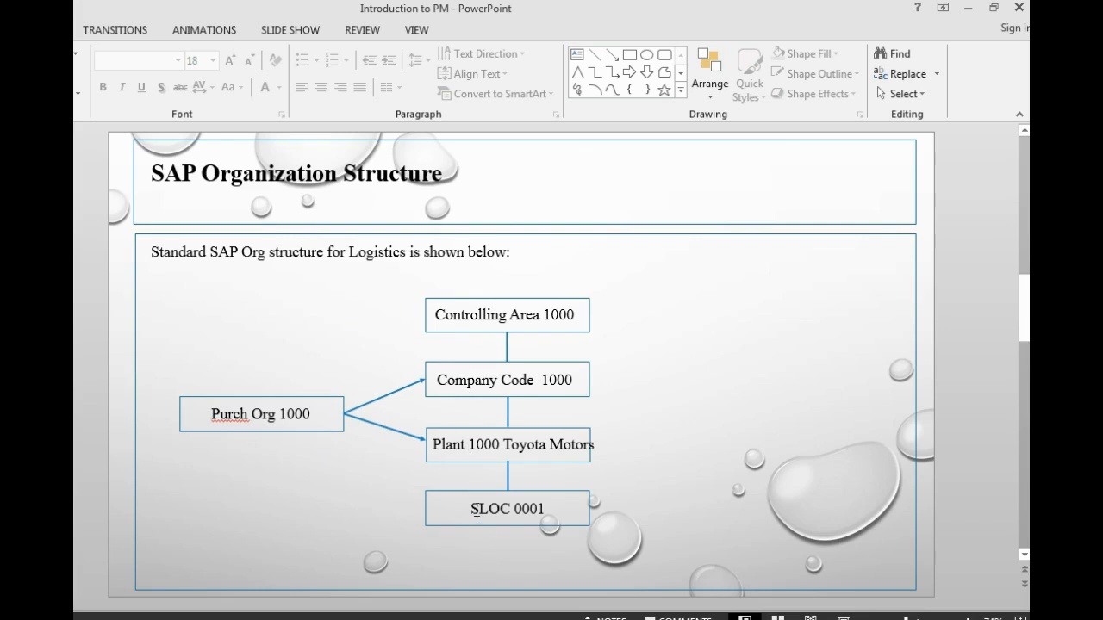
{"action": "mouse_move", "coordinate": [124, 508]}
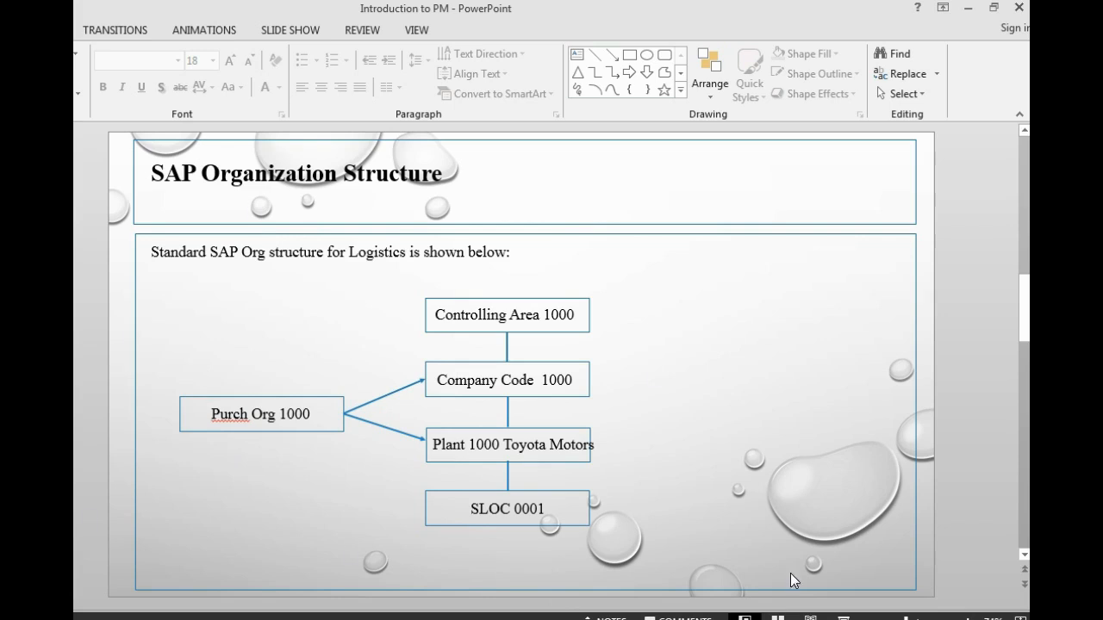
{"action": "mouse_move", "coordinate": [484, 342]}
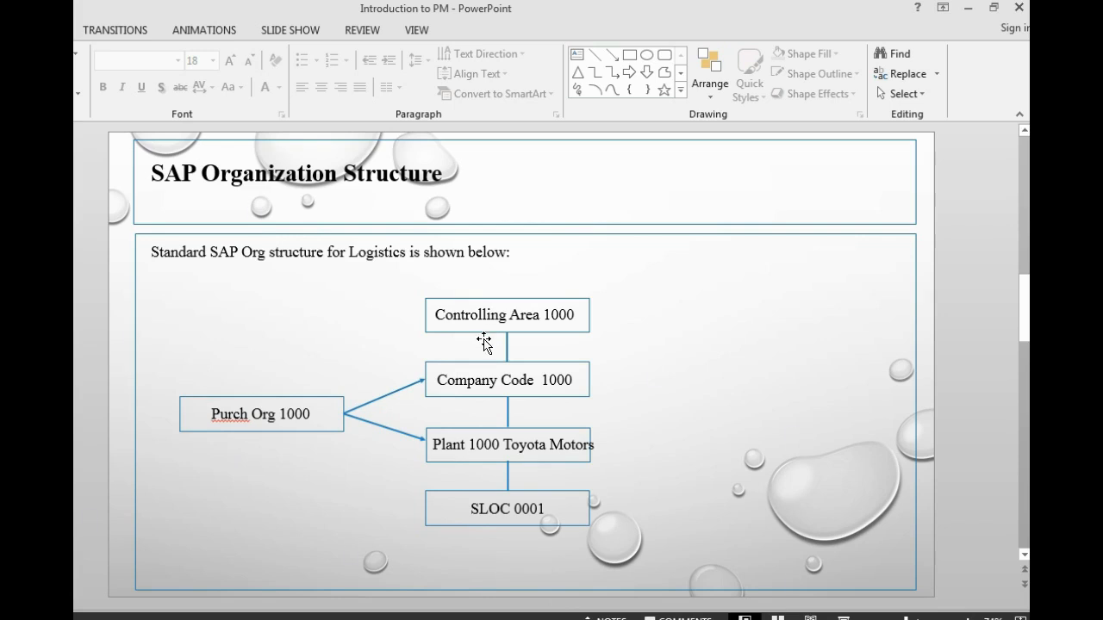
{"action": "mouse_move", "coordinate": [379, 356]}
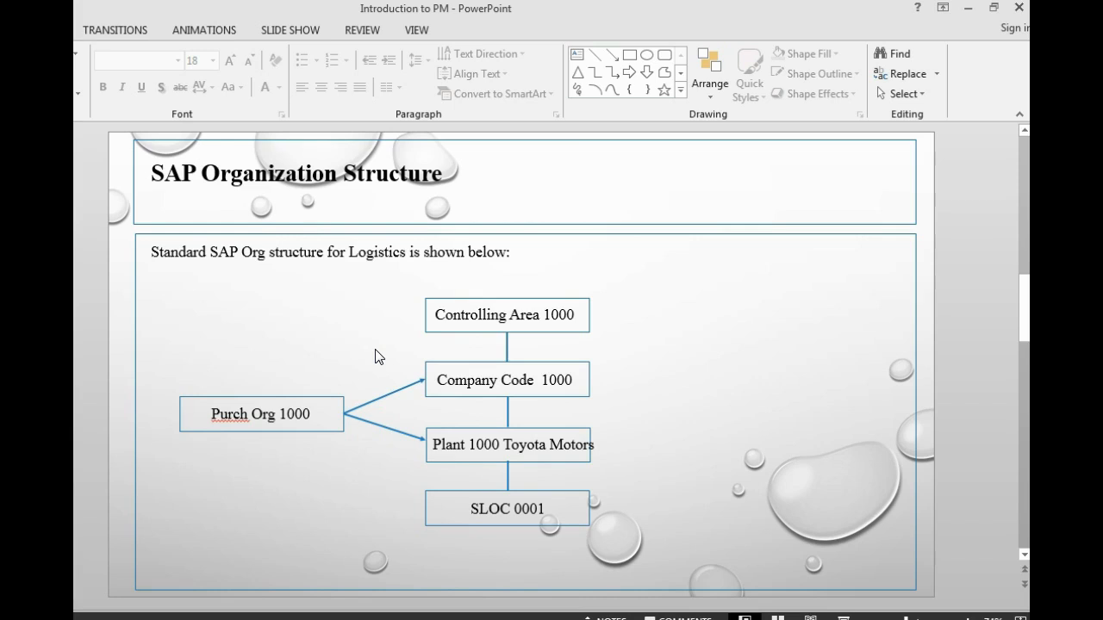
{"action": "mouse_move", "coordinate": [443, 381]}
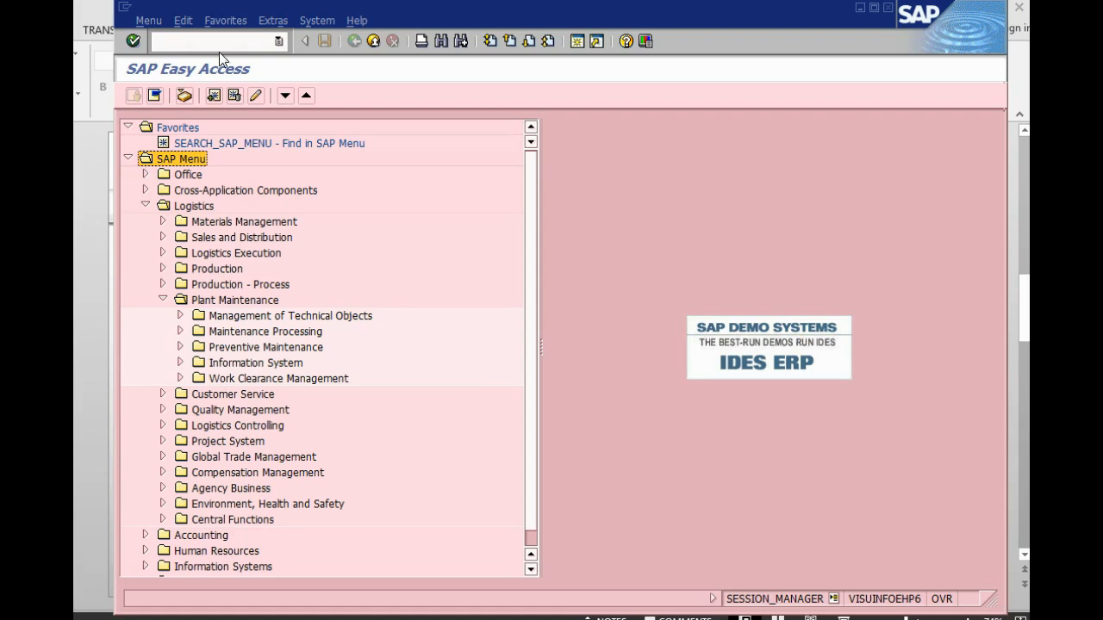
Step: Run /nSPRO and enter the SAP Reference IMG customizing guide
{"action": "type", "text": "/"}
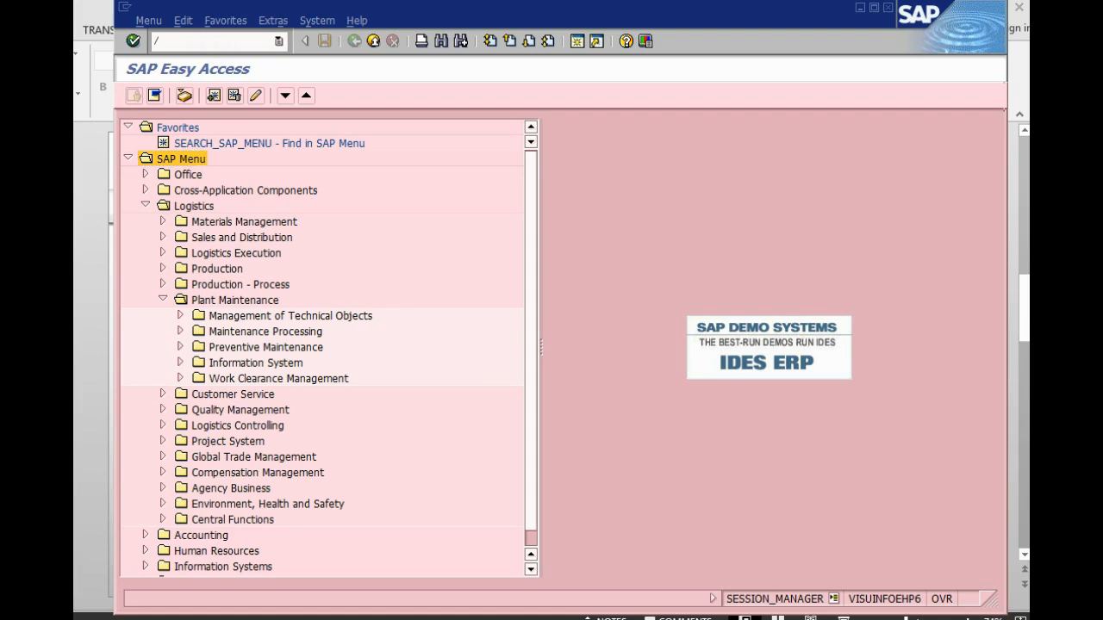
{"action": "type", "text": "ns"}
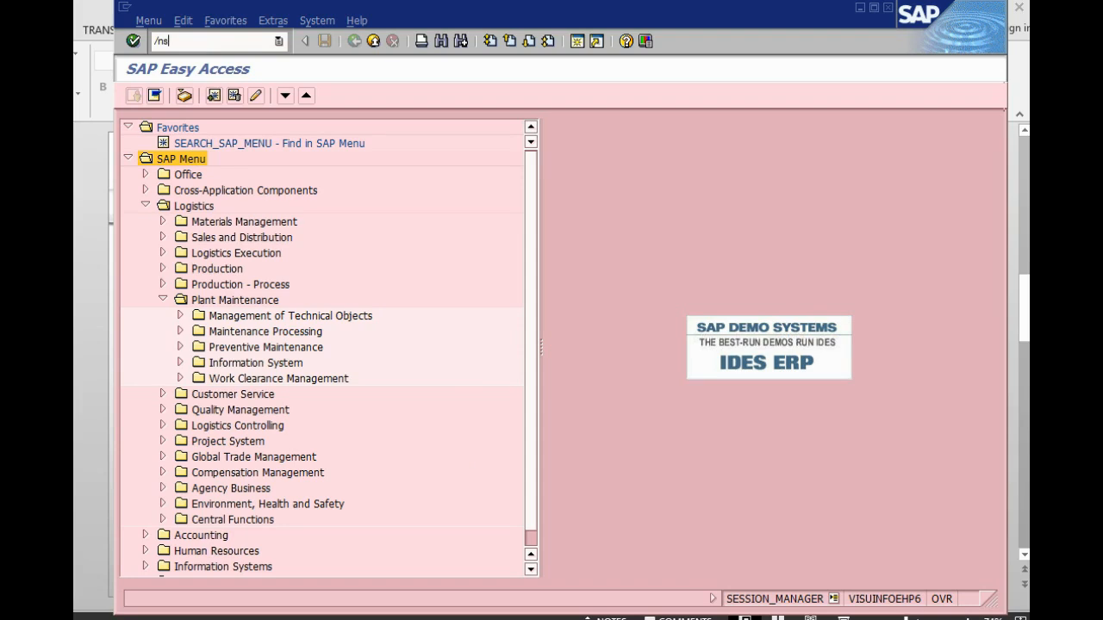
{"action": "key", "text": "Enter"}
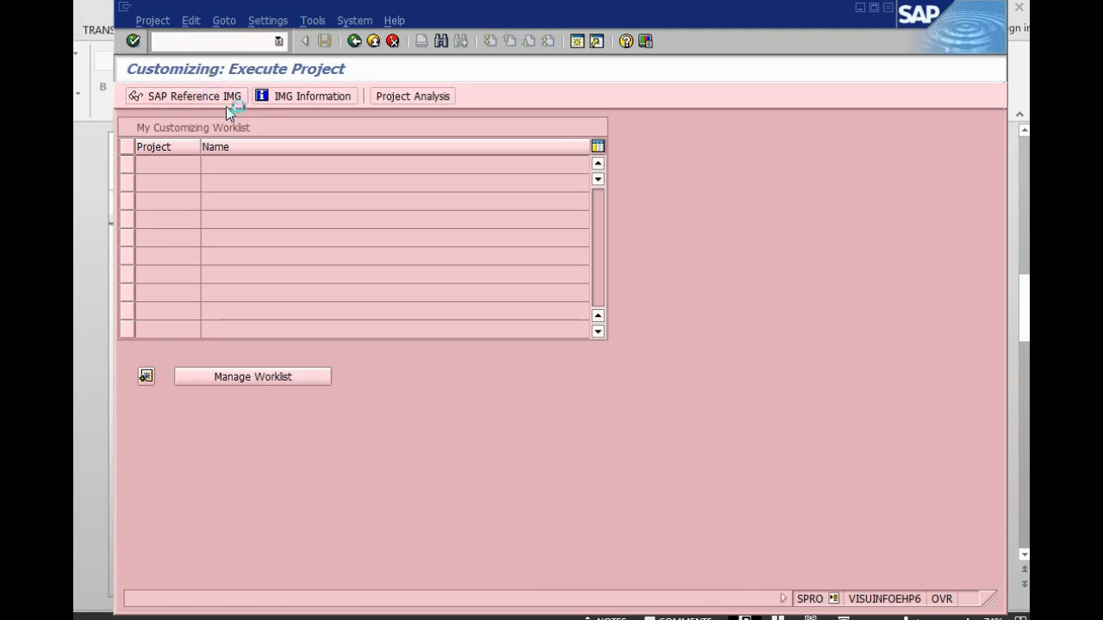
{"action": "mouse_move", "coordinate": [317, 279]}
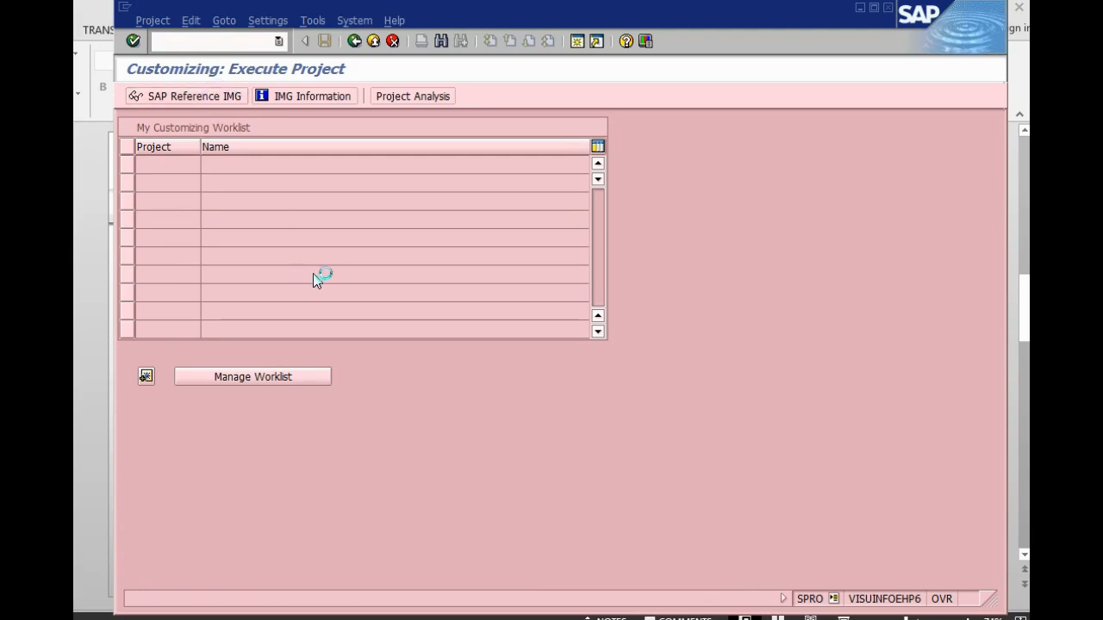
{"action": "left_click", "coordinate": [186, 96]}
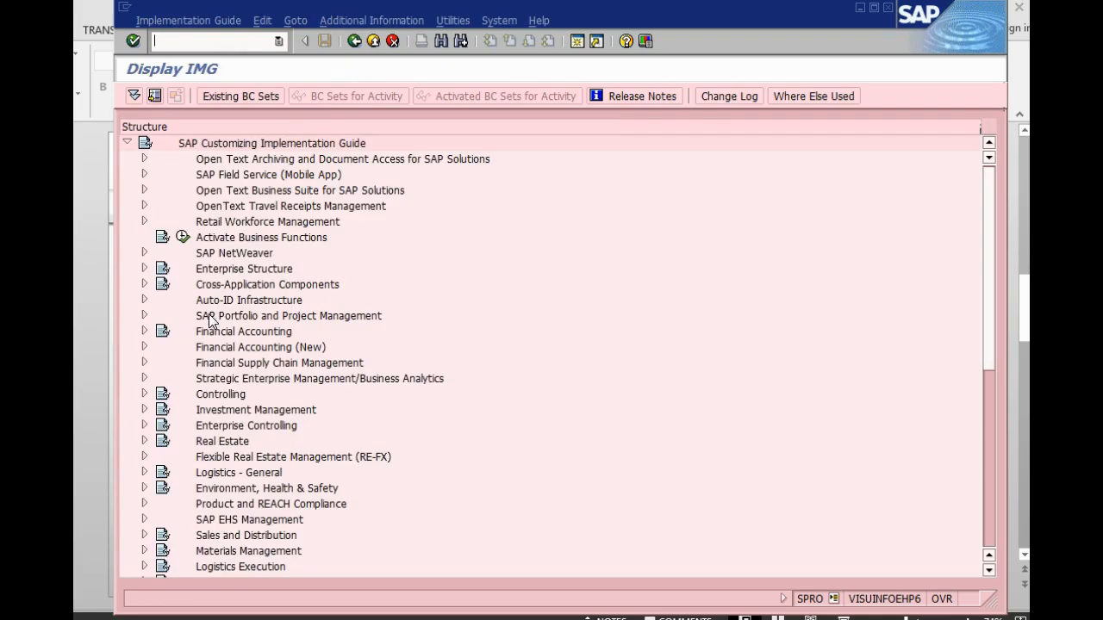
Step: Expand Enterprise Structure > Definition and briefly show the Financial Accounting activities
{"action": "left_click", "coordinate": [145, 269]}
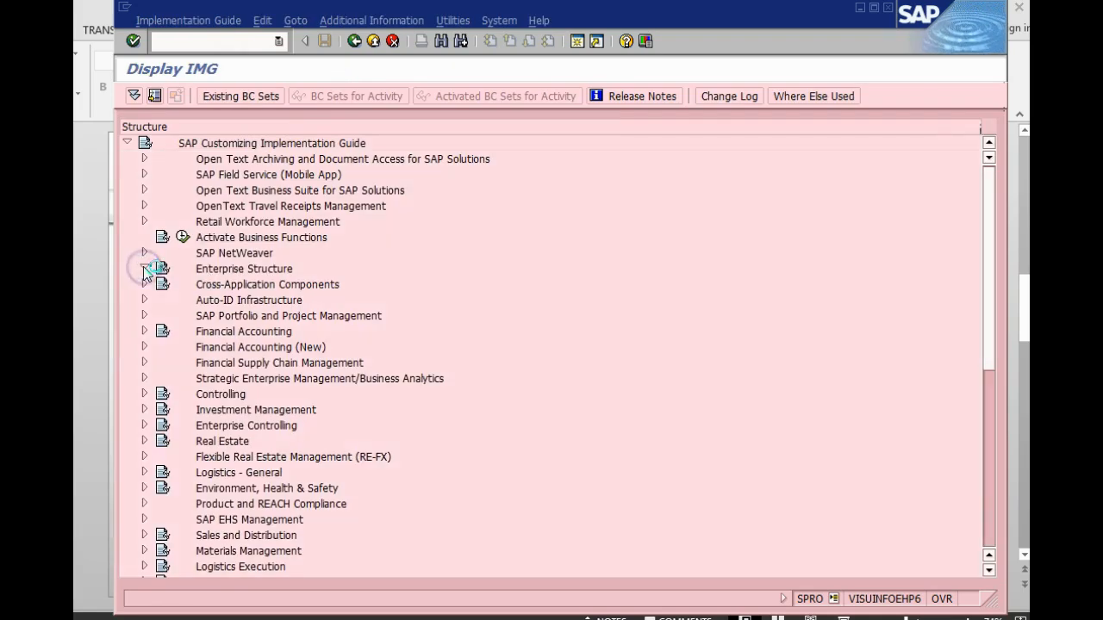
{"action": "left_click", "coordinate": [145, 269]}
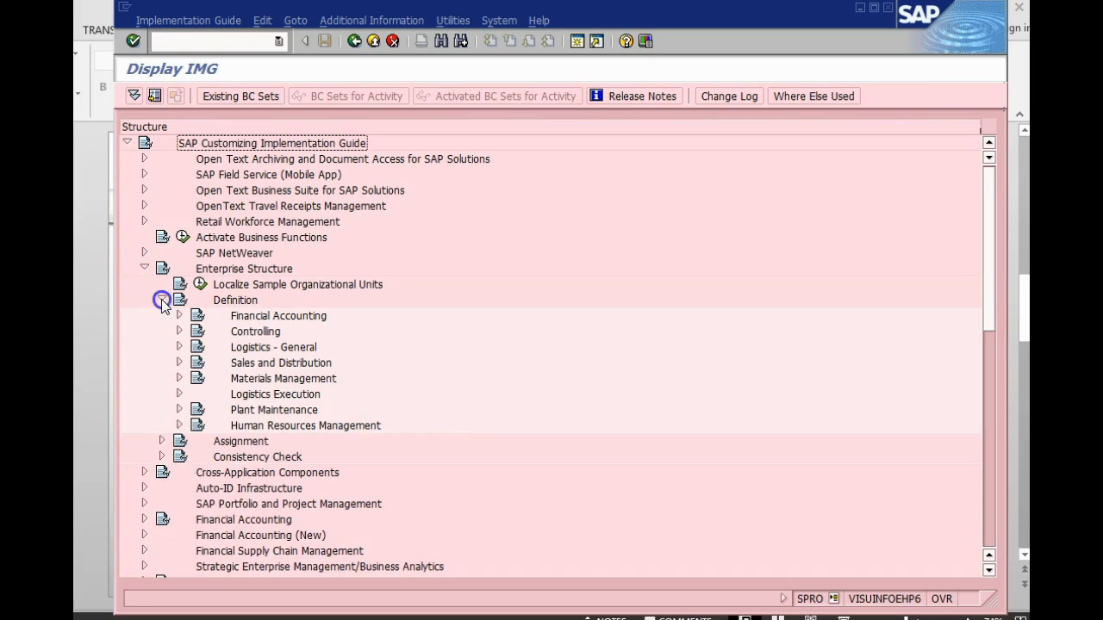
{"action": "left_click", "coordinate": [162, 300]}
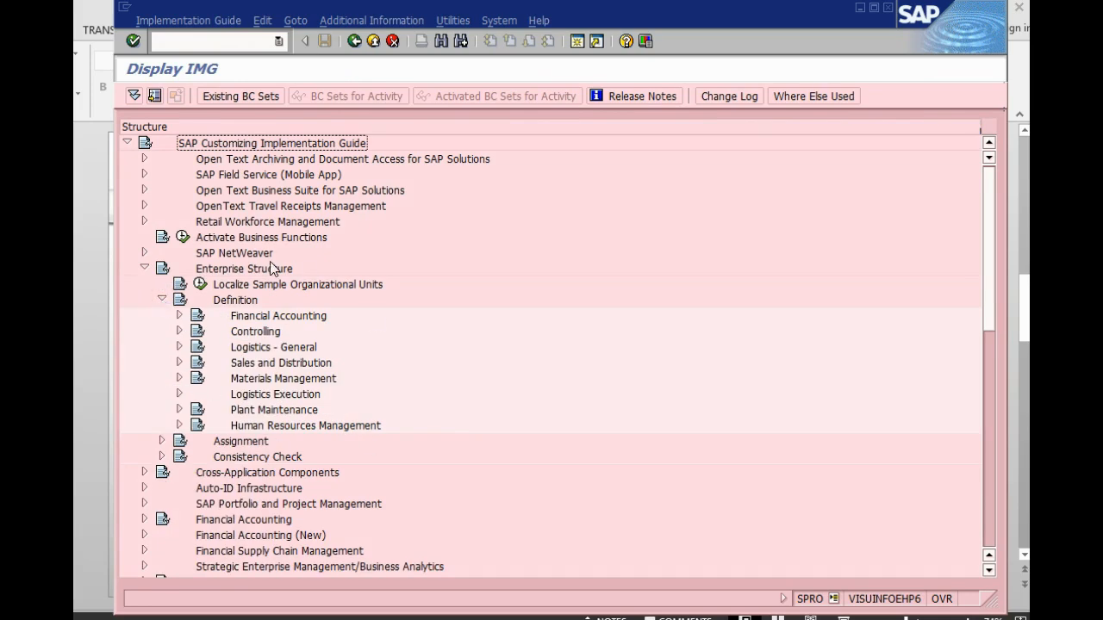
{"action": "mouse_move", "coordinate": [190, 327]}
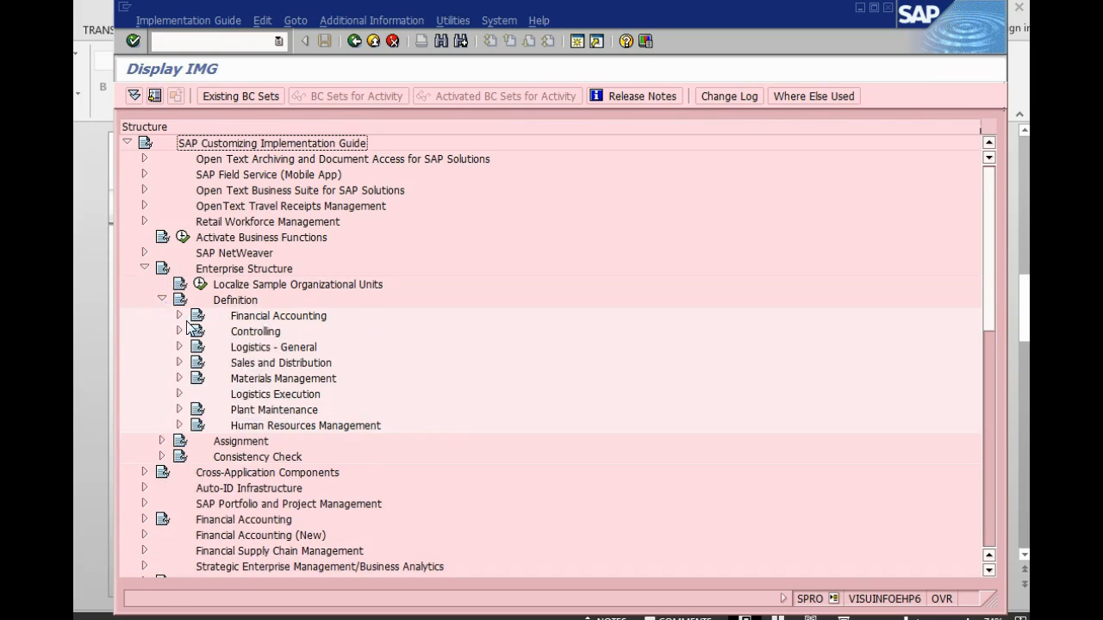
{"action": "left_click", "coordinate": [179, 315]}
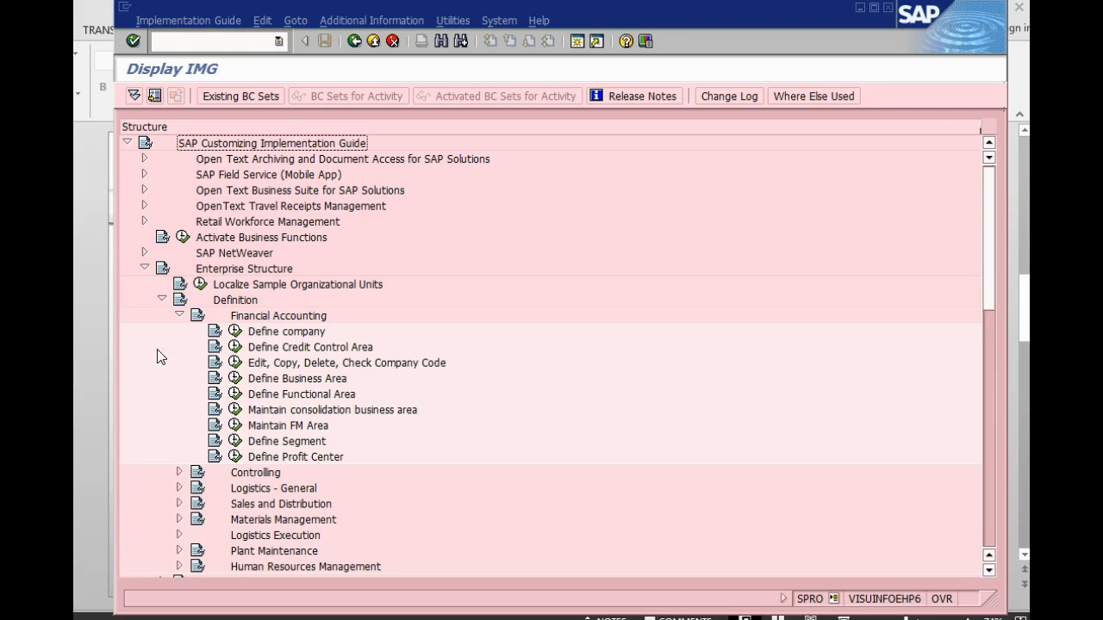
{"action": "left_click", "coordinate": [180, 315]}
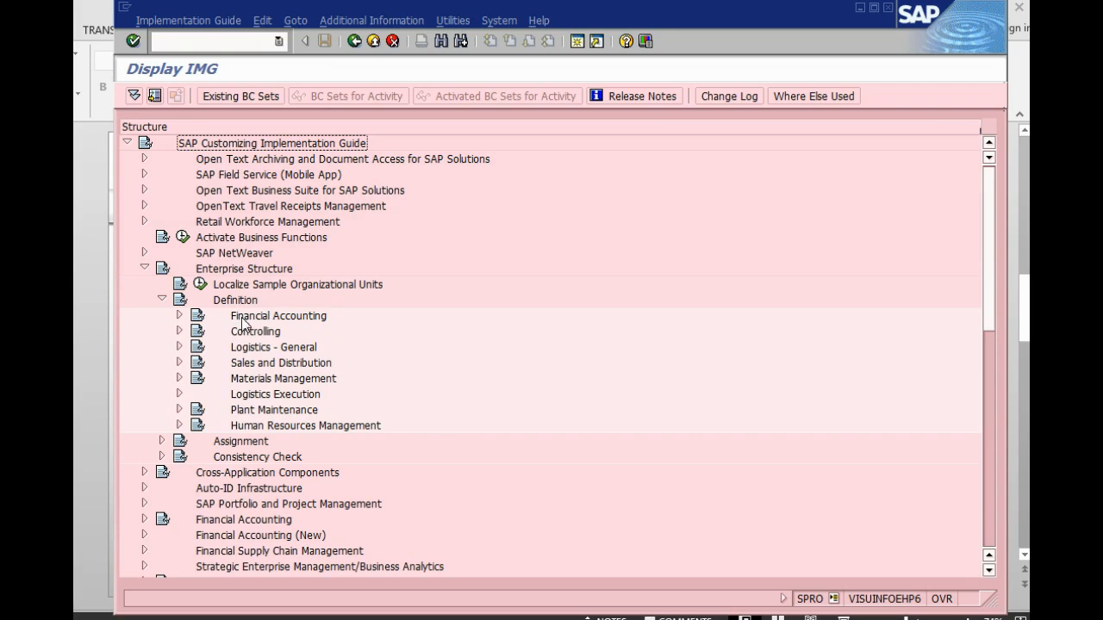
{"action": "mouse_move", "coordinate": [248, 334]}
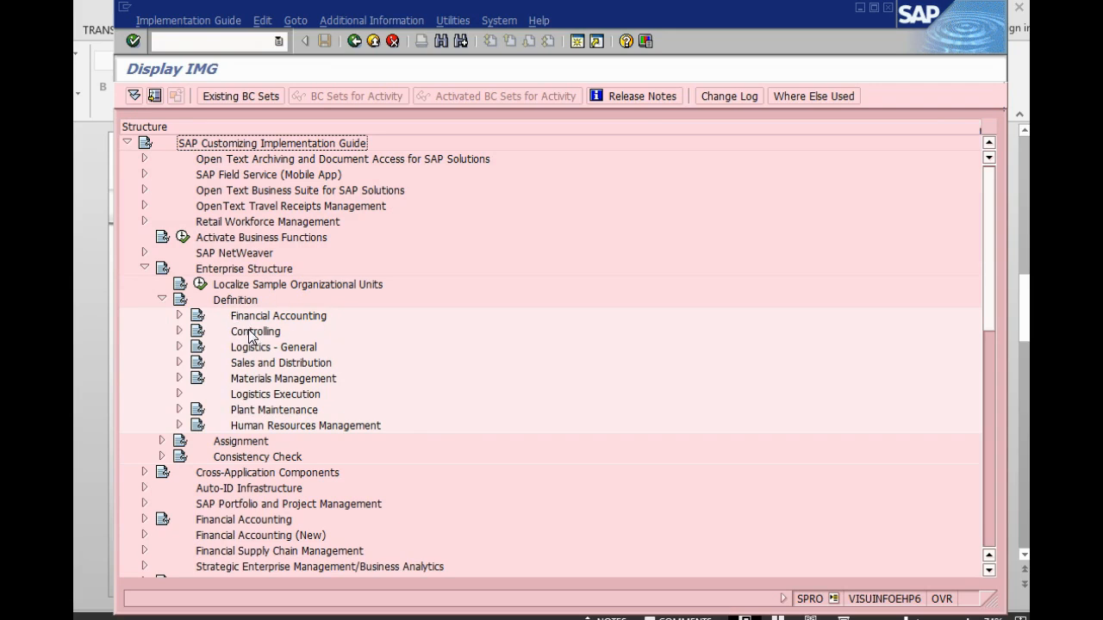
{"action": "mouse_move", "coordinate": [238, 355]}
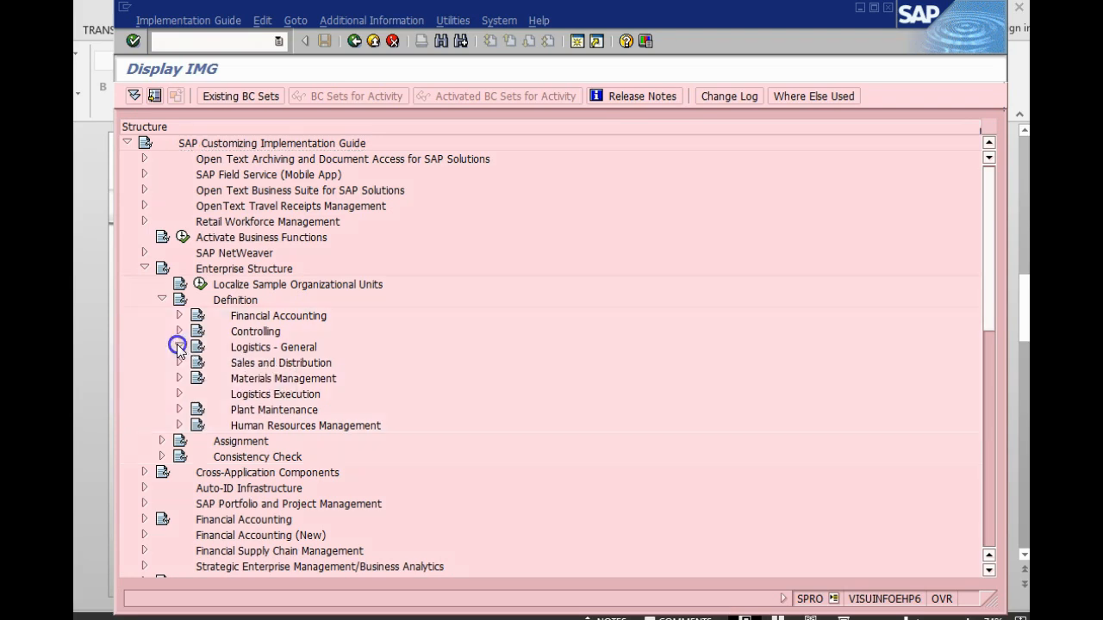
Step: Show the Logistics - General definition activities under Enterprise Structure
{"action": "left_click", "coordinate": [179, 348]}
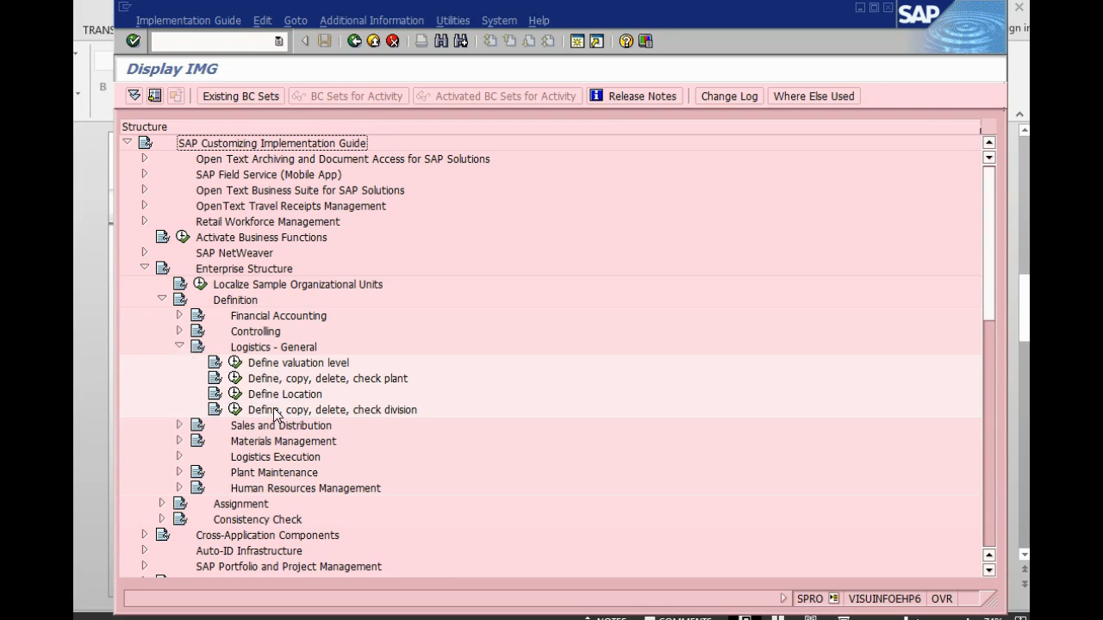
{"action": "mouse_move", "coordinate": [274, 405]}
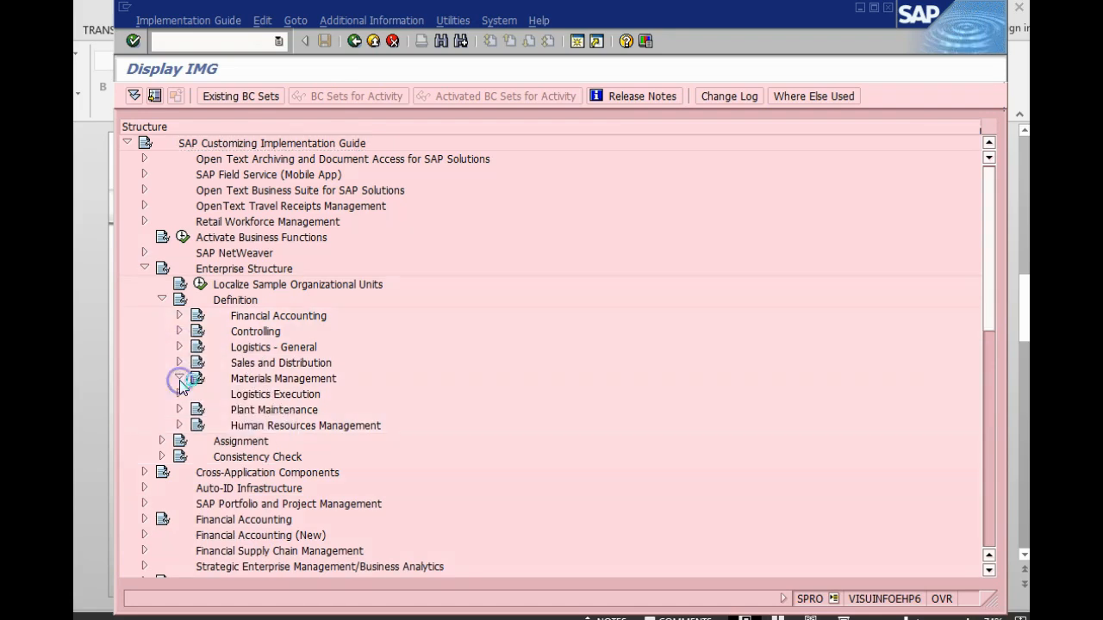
{"action": "left_click", "coordinate": [180, 379]}
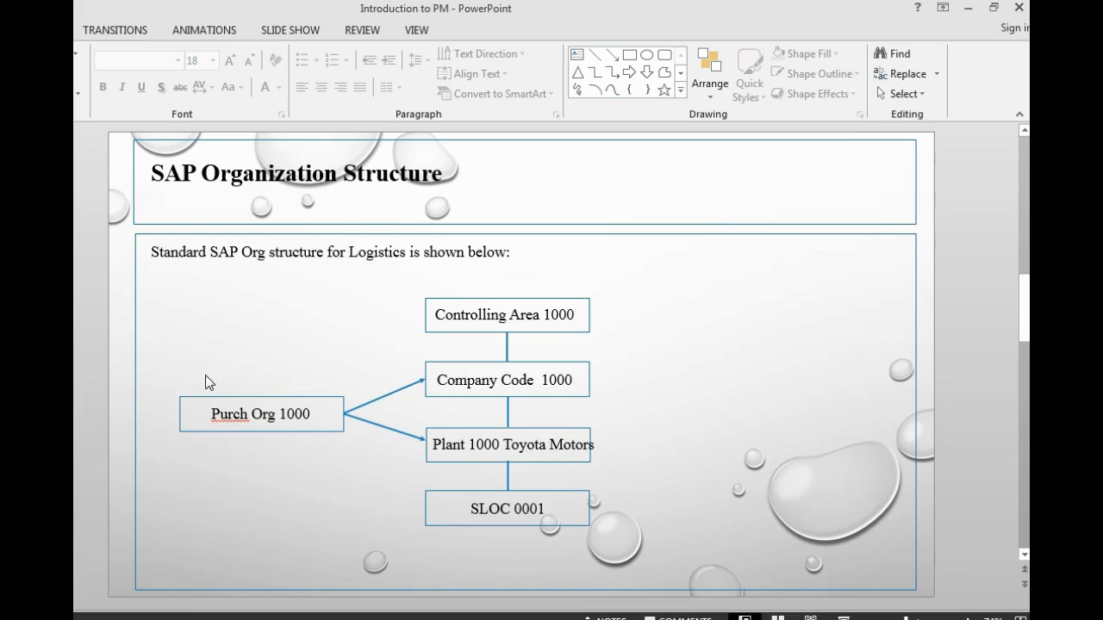
{"action": "mouse_move", "coordinate": [414, 330]}
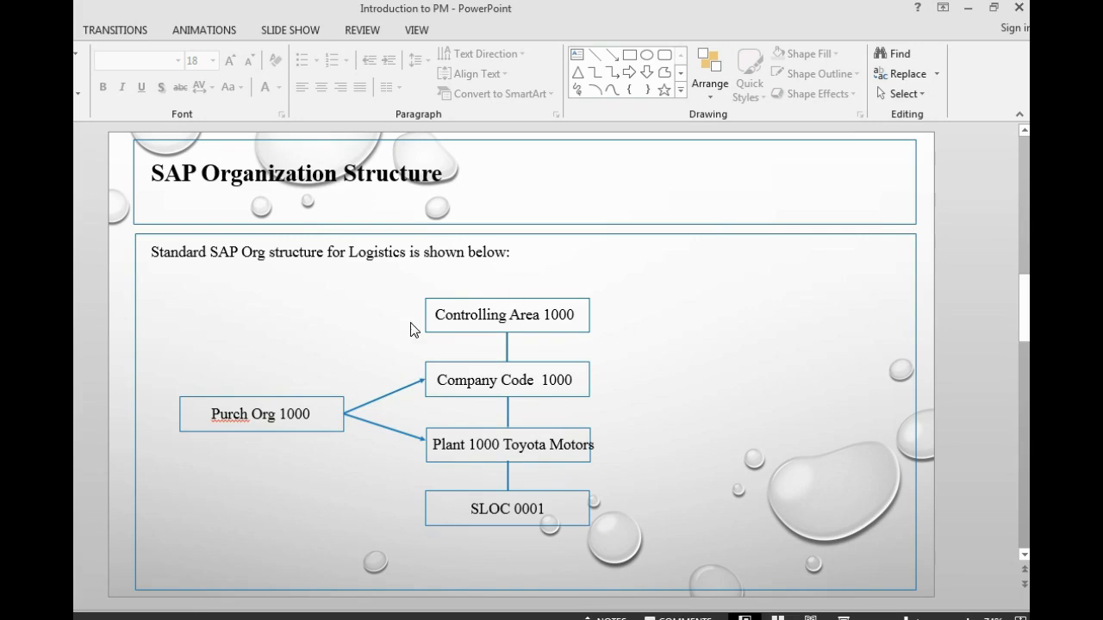
{"action": "mouse_move", "coordinate": [434, 388]}
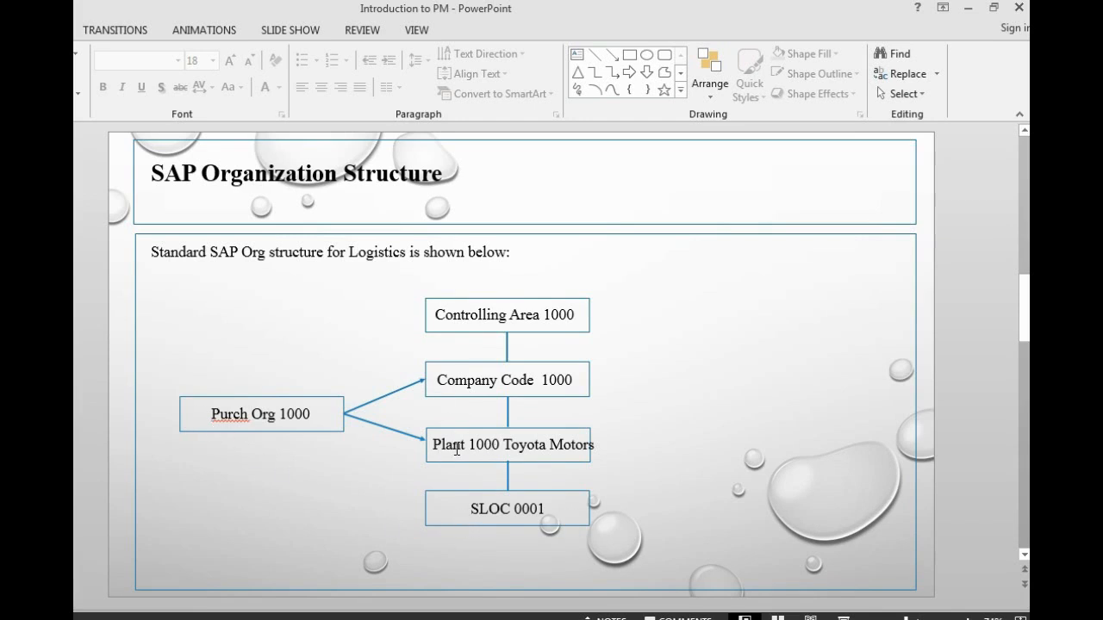
{"action": "mouse_move", "coordinate": [200, 429]}
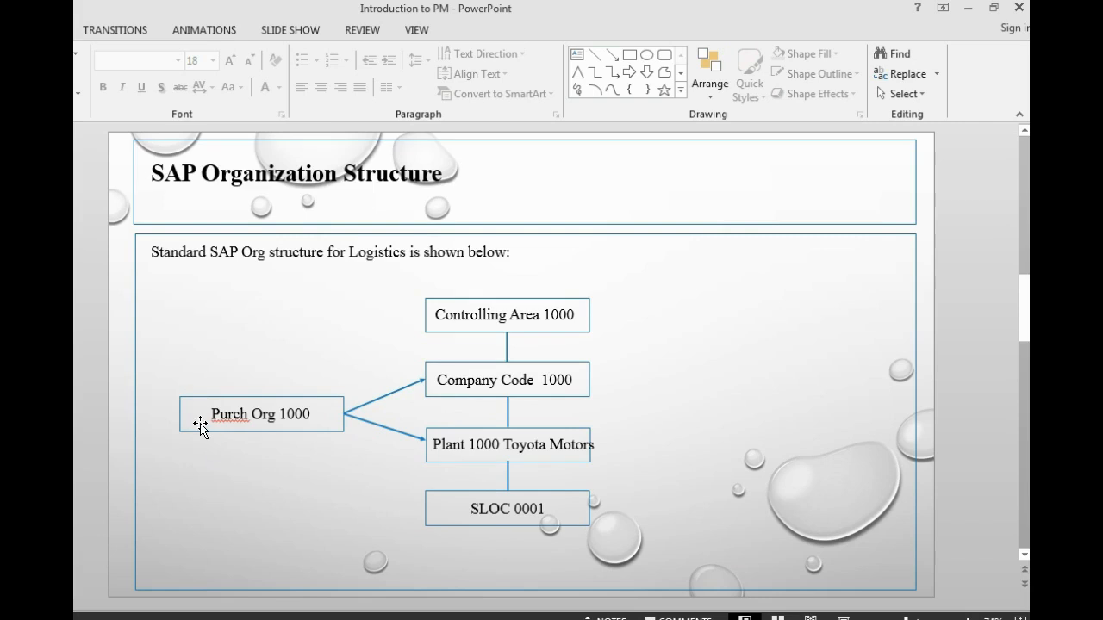
{"action": "mouse_move", "coordinate": [362, 431]}
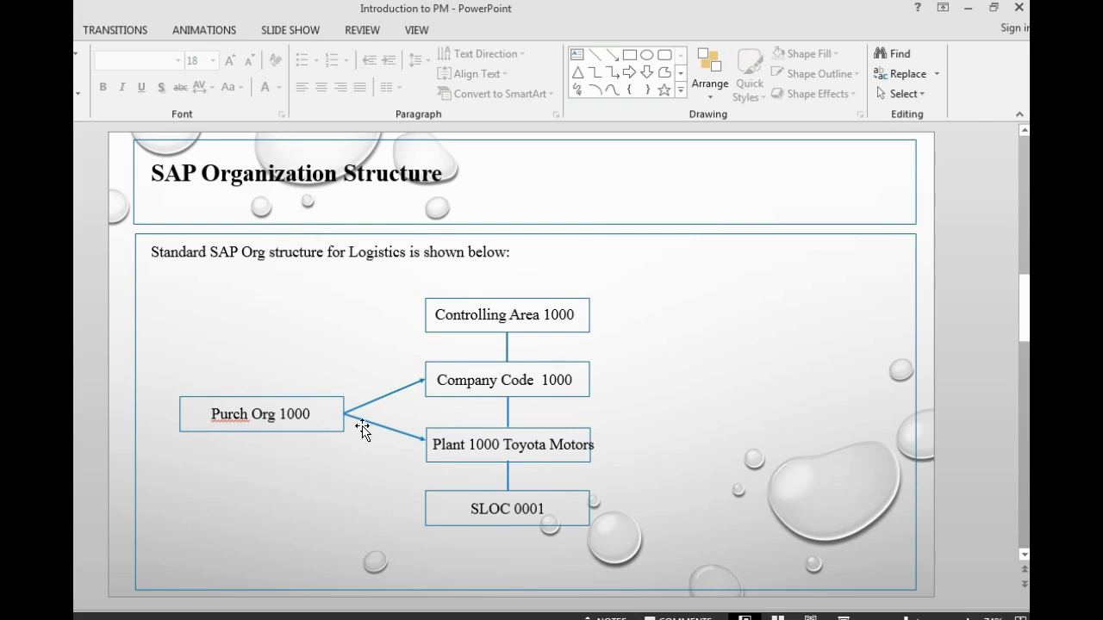
{"action": "mouse_move", "coordinate": [359, 361]}
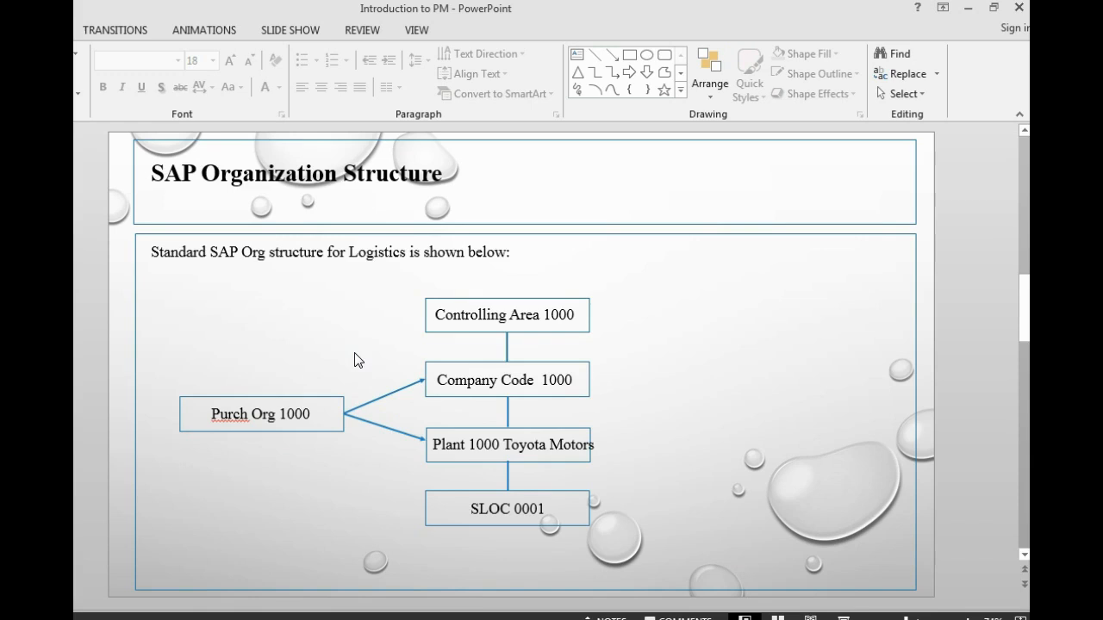
{"action": "mouse_move", "coordinate": [299, 437]}
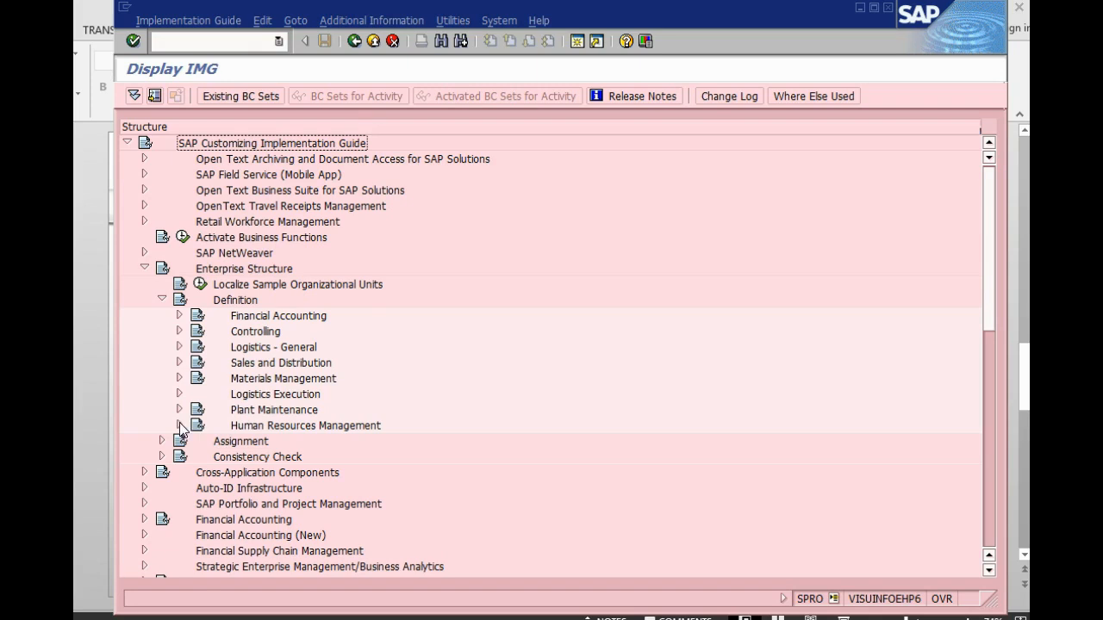
Step: Expand and collapse the Plant Maintenance definition activities before returning to the slide
{"action": "left_click", "coordinate": [180, 410]}
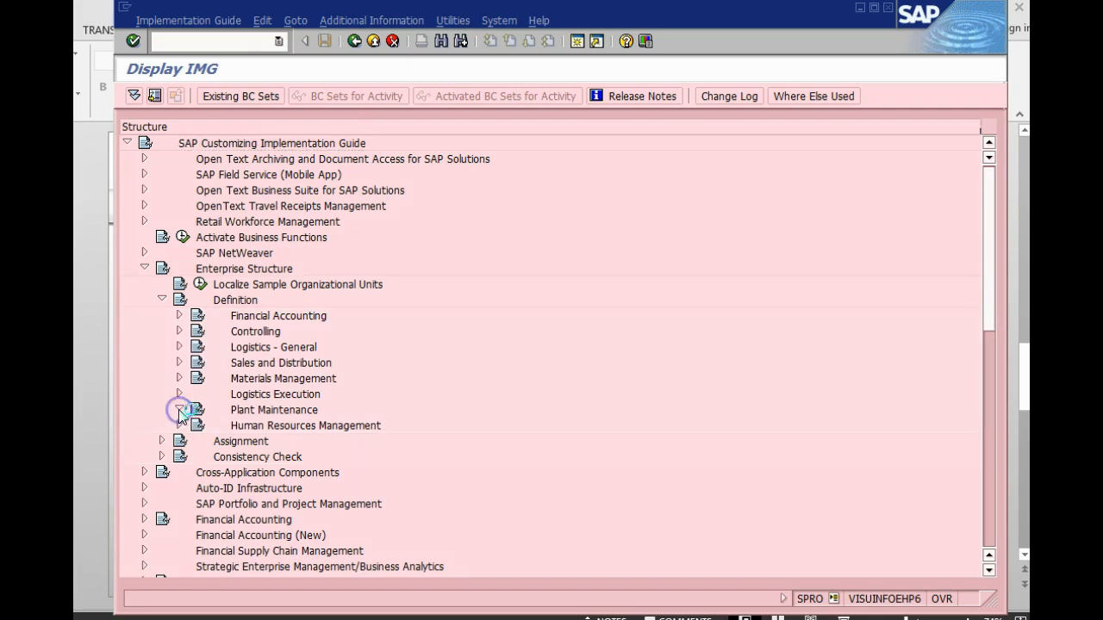
{"action": "left_click", "coordinate": [179, 410]}
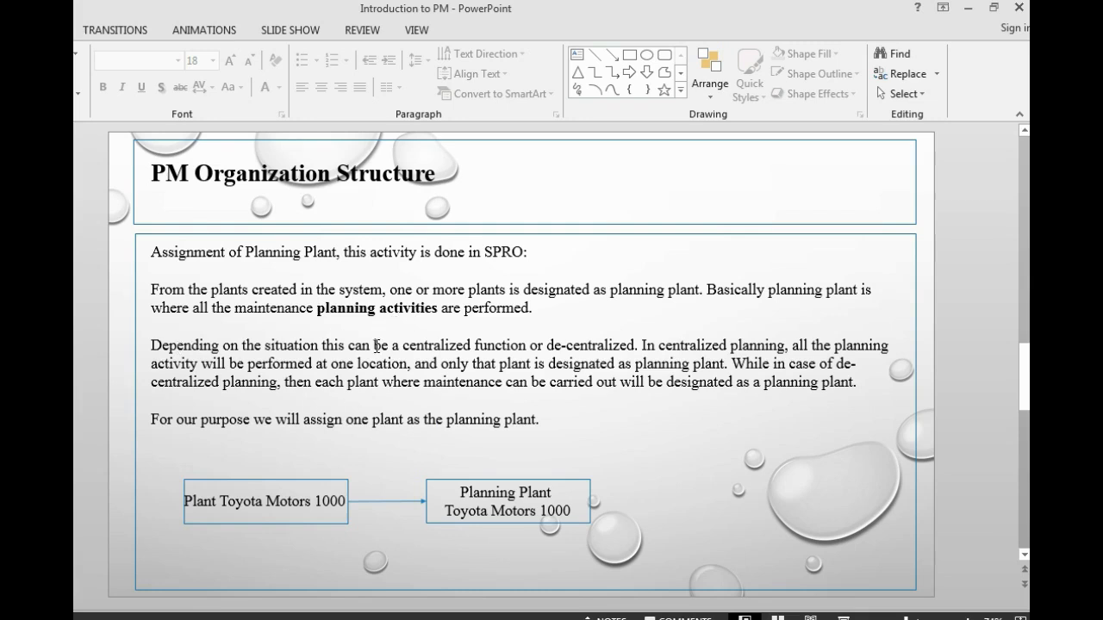
{"action": "left_click_drag", "start_coordinate": [403, 345], "coordinate": [560, 353]}
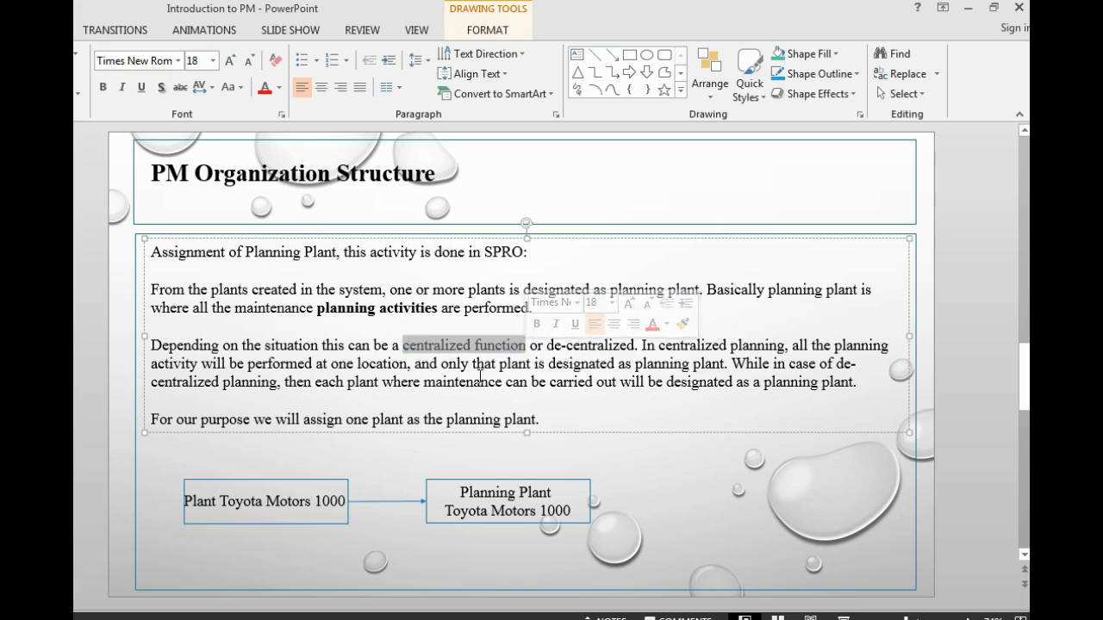
{"action": "left_click", "coordinate": [641, 486]}
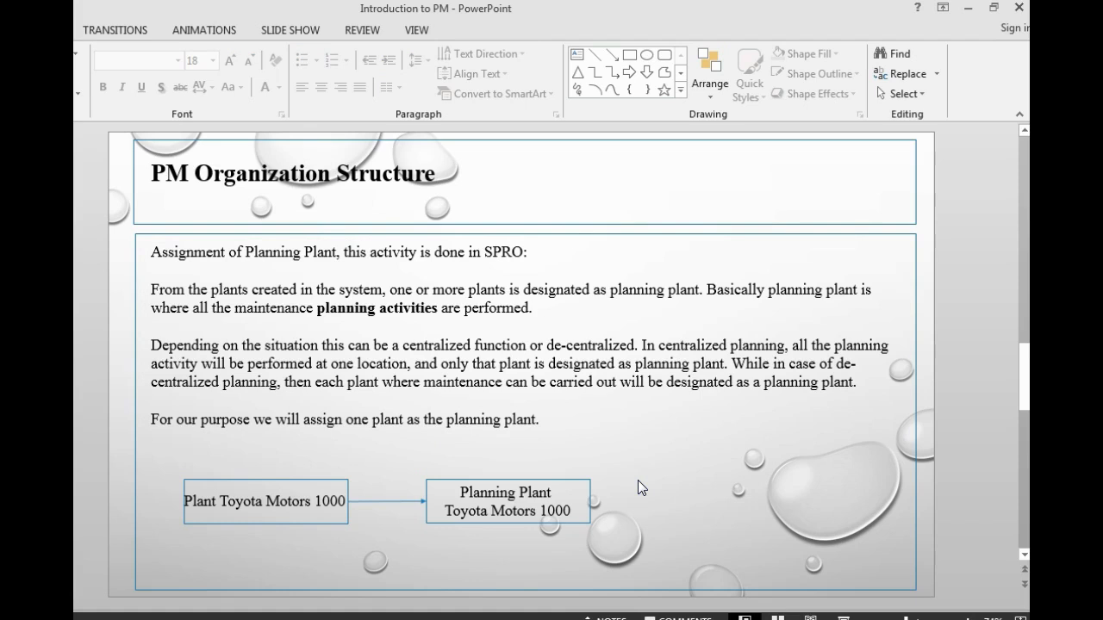
{"action": "mouse_move", "coordinate": [570, 419]}
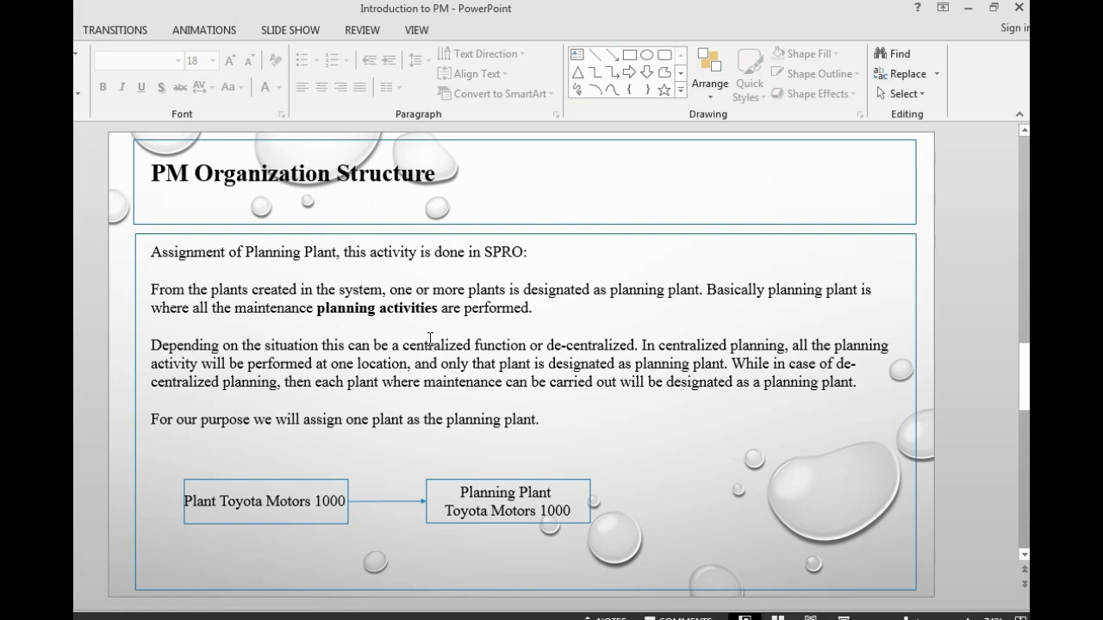
{"action": "double_click", "coordinate": [434, 345]}
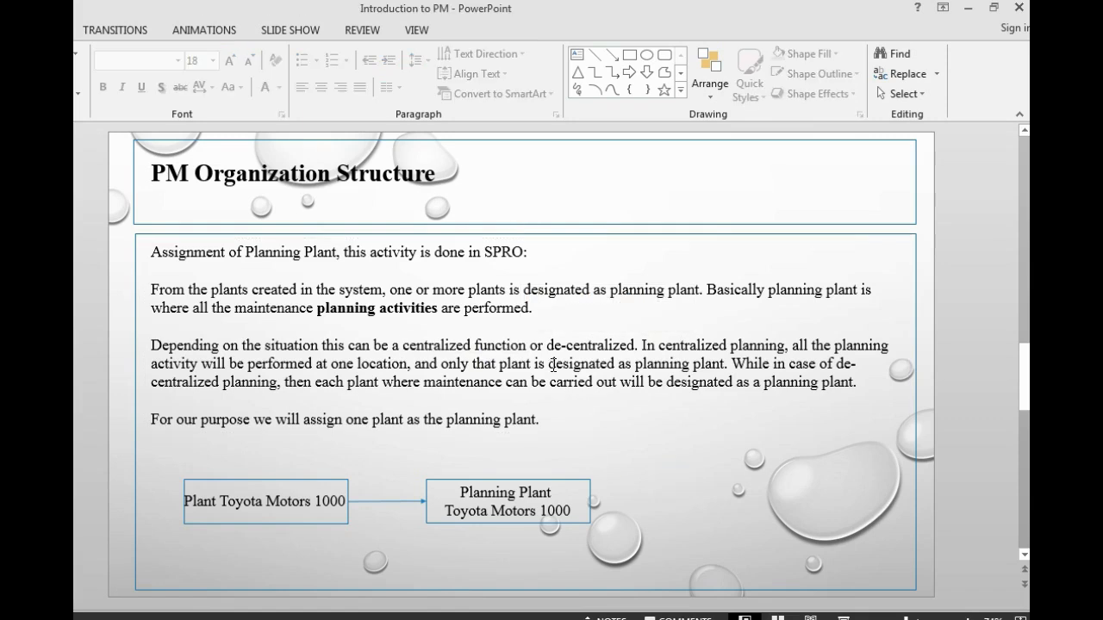
{"action": "double_click", "coordinate": [585, 345]}
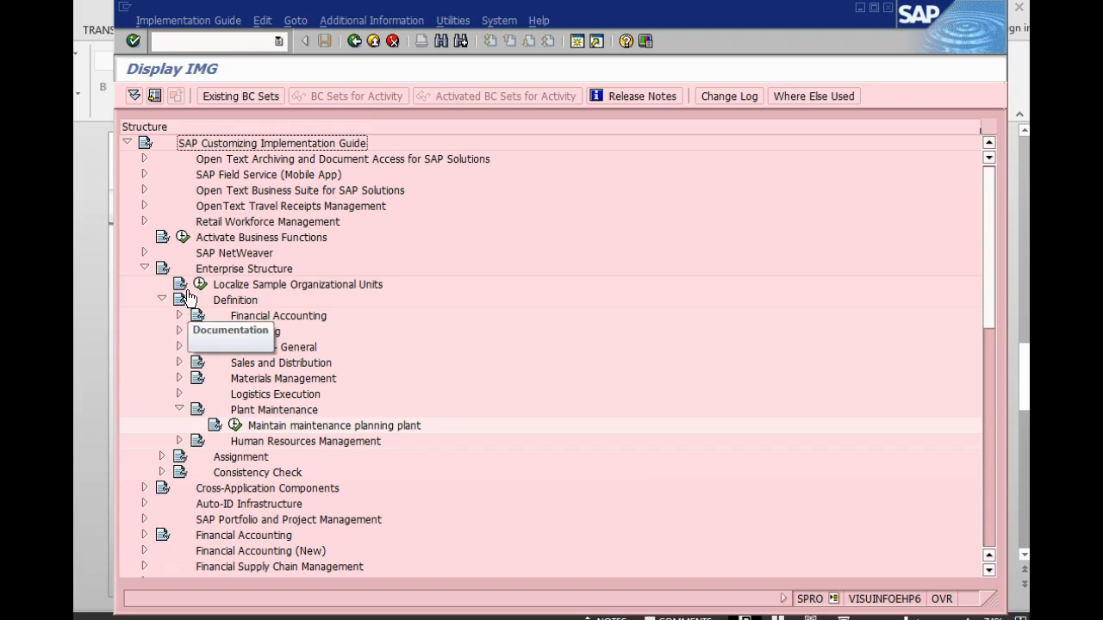
{"action": "mouse_move", "coordinate": [226, 322]}
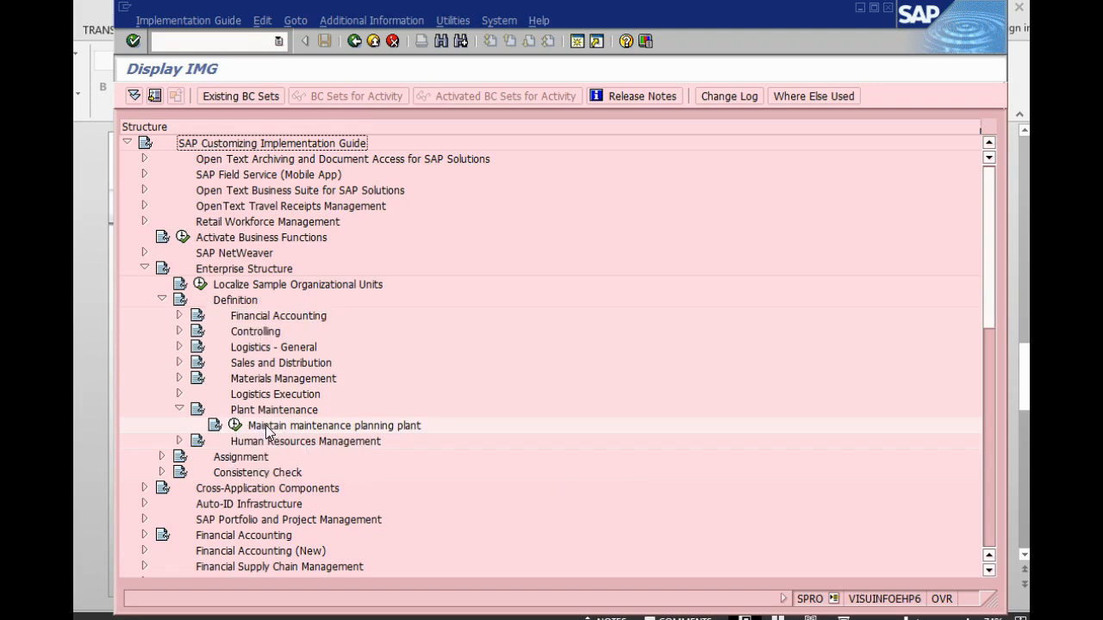
{"action": "mouse_move", "coordinate": [383, 439]}
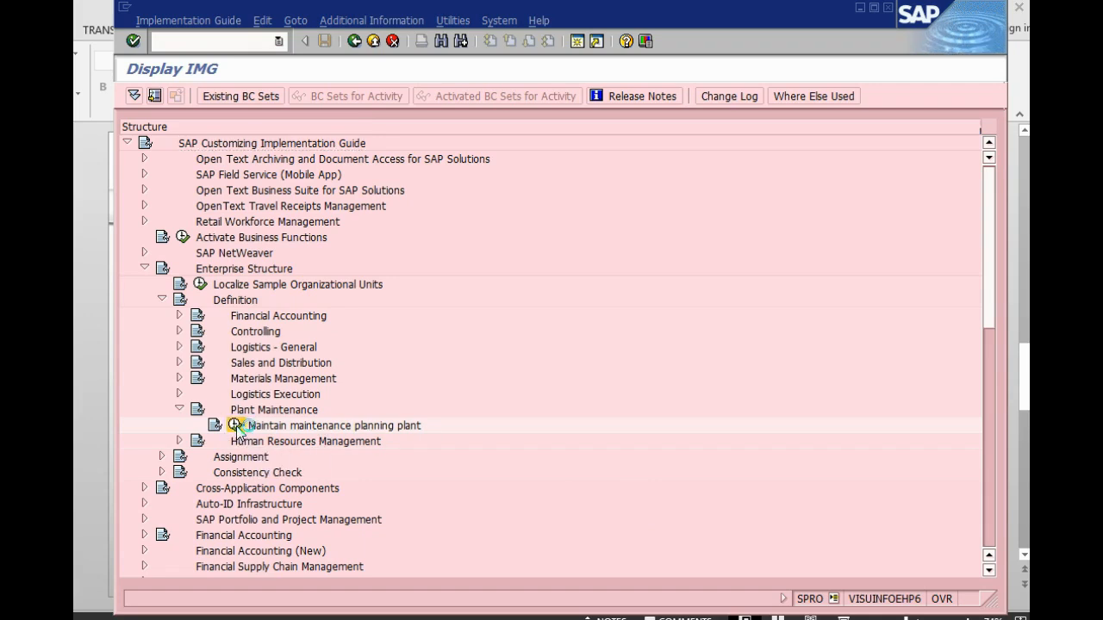
Step: Run Maintain maintenance planning plant to show the Planning Plants overview
{"action": "double_click", "coordinate": [334, 424]}
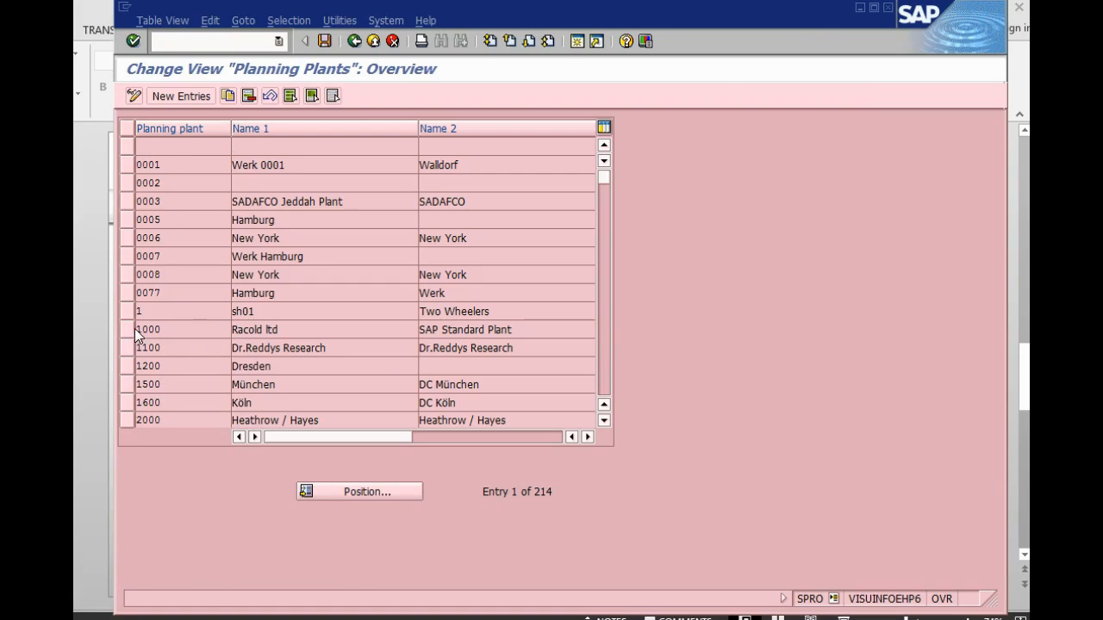
{"action": "left_click", "coordinate": [148, 329]}
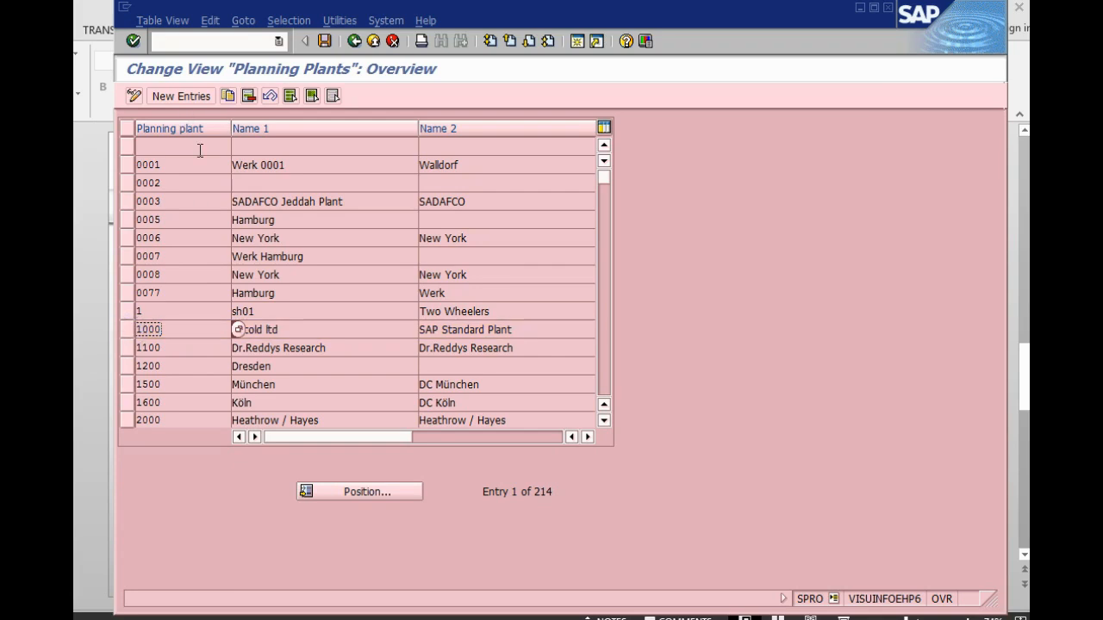
{"action": "left_click", "coordinate": [179, 97]}
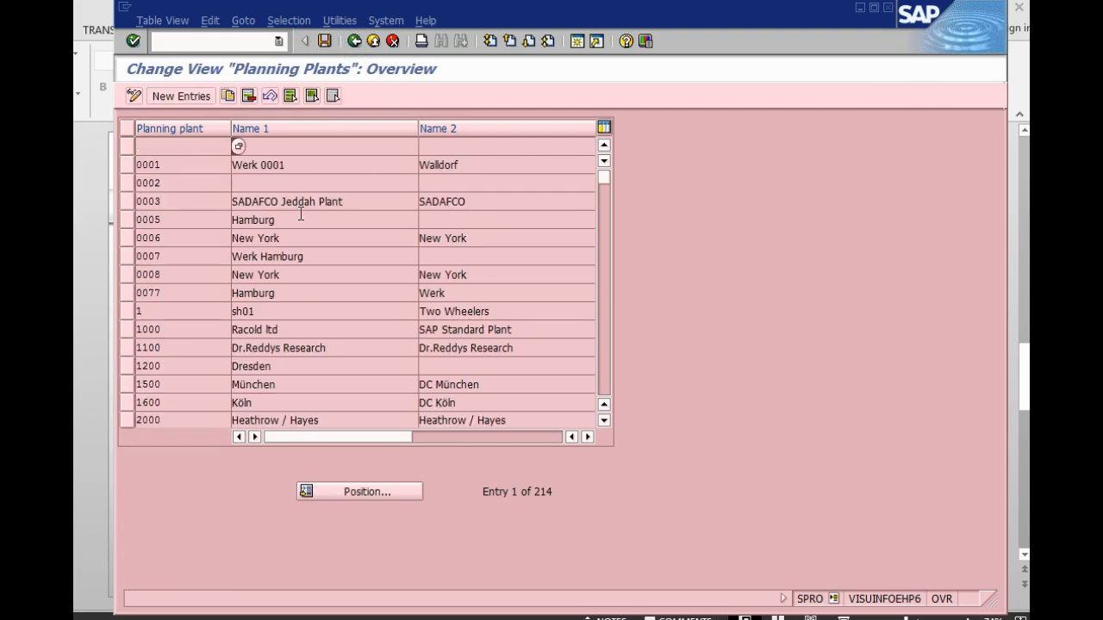
{"action": "mouse_move", "coordinate": [217, 362]}
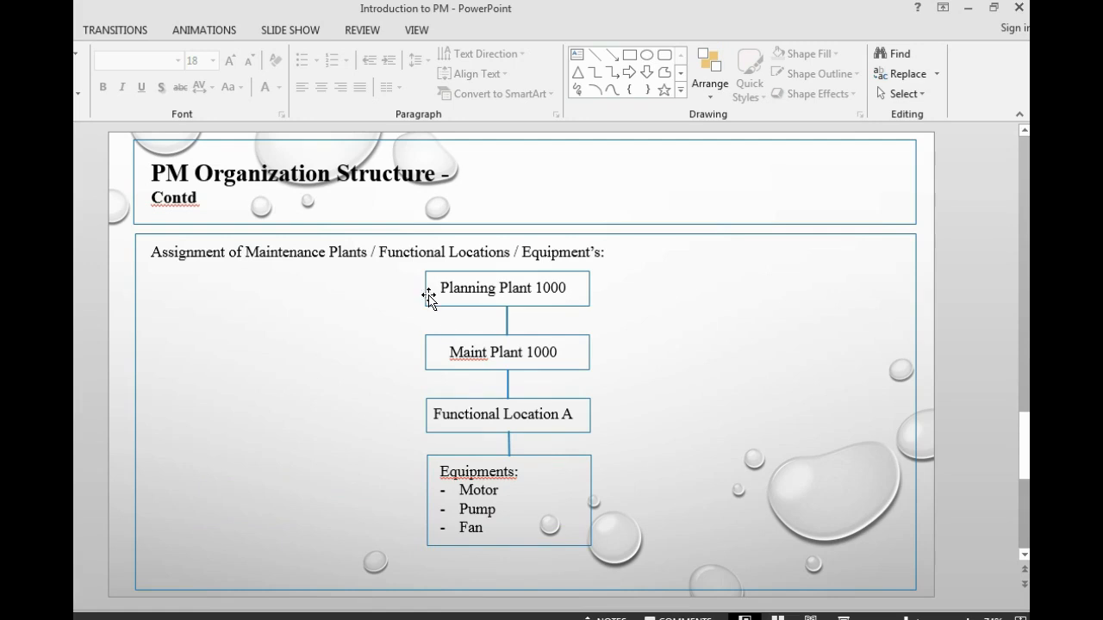
{"action": "mouse_move", "coordinate": [646, 362]}
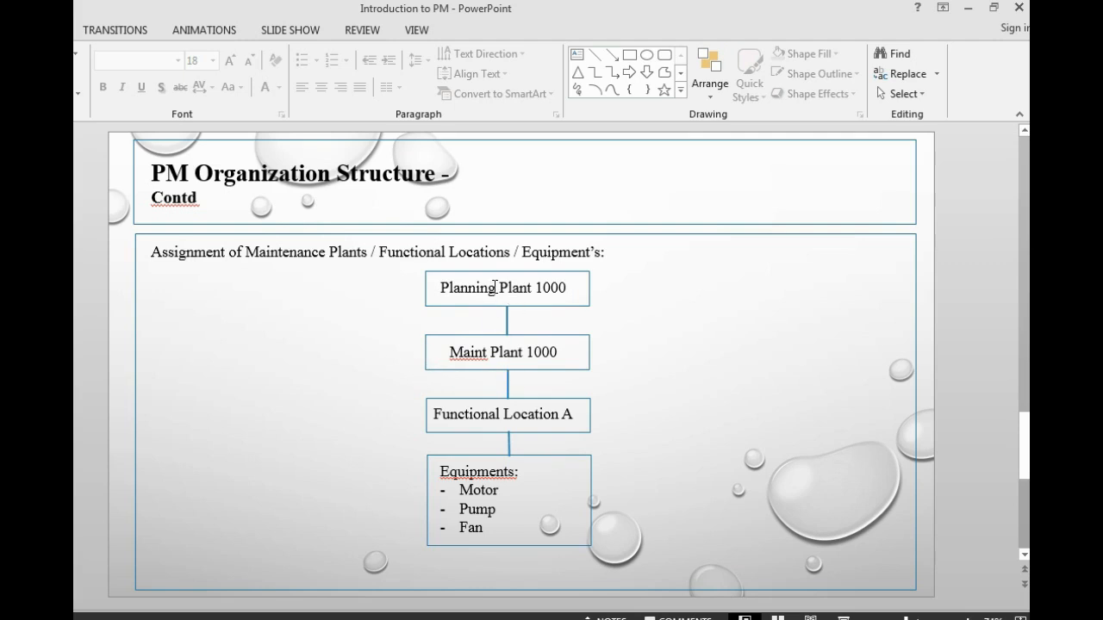
{"action": "mouse_move", "coordinate": [410, 361]}
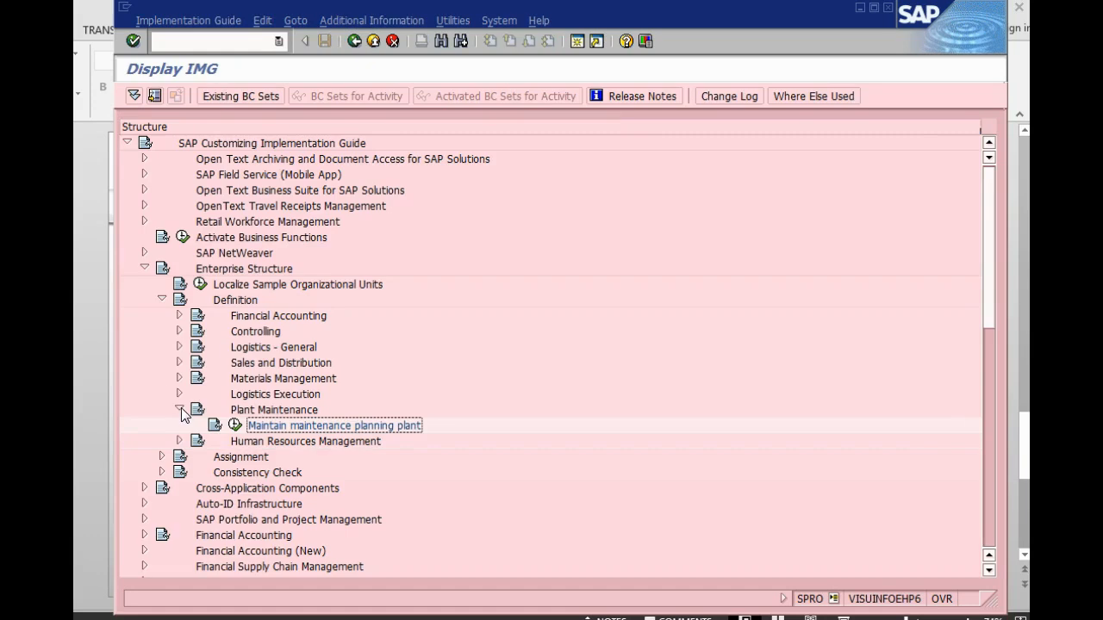
Step: Navigate to Assignment > Plant Maintenance and run Assign maintenance planning plant to maintenance plant
{"action": "left_click", "coordinate": [179, 410]}
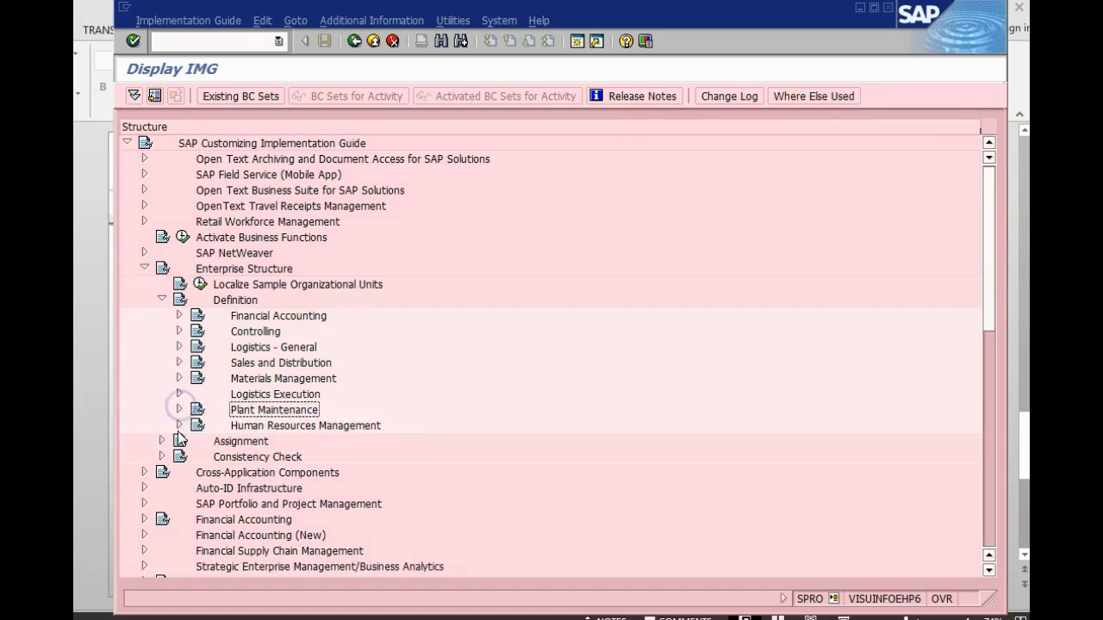
{"action": "left_click", "coordinate": [162, 300]}
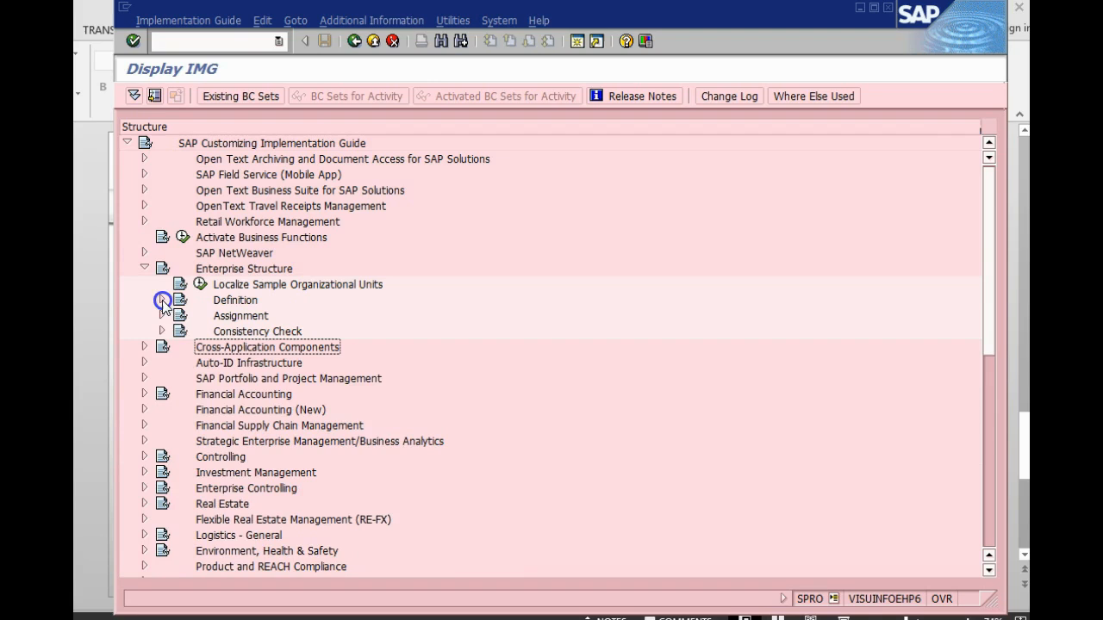
{"action": "left_click", "coordinate": [162, 316]}
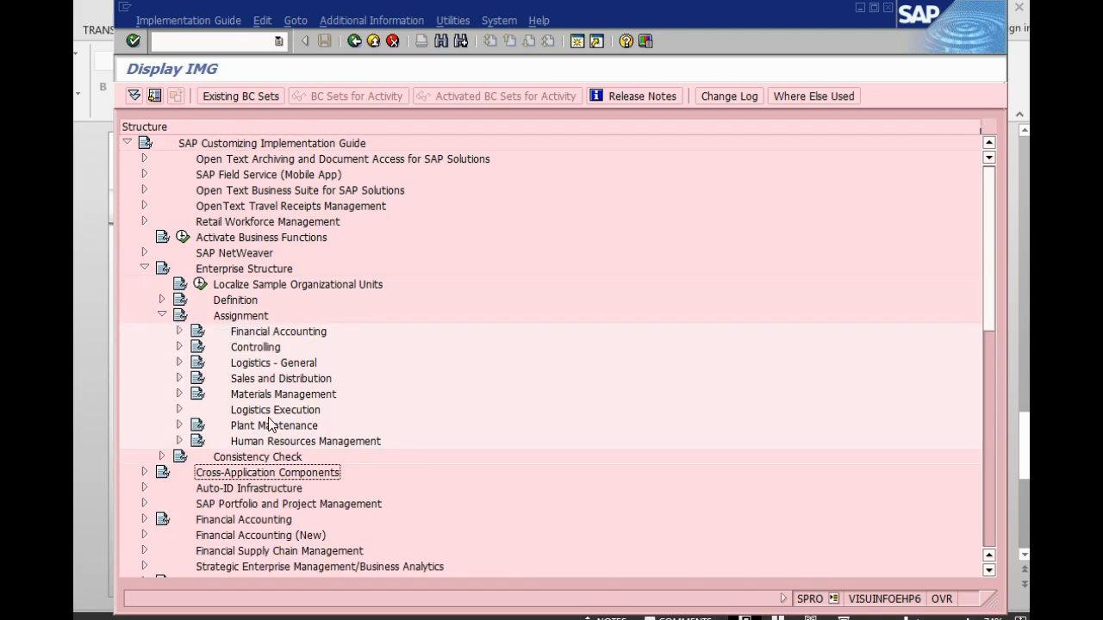
{"action": "left_click", "coordinate": [180, 424]}
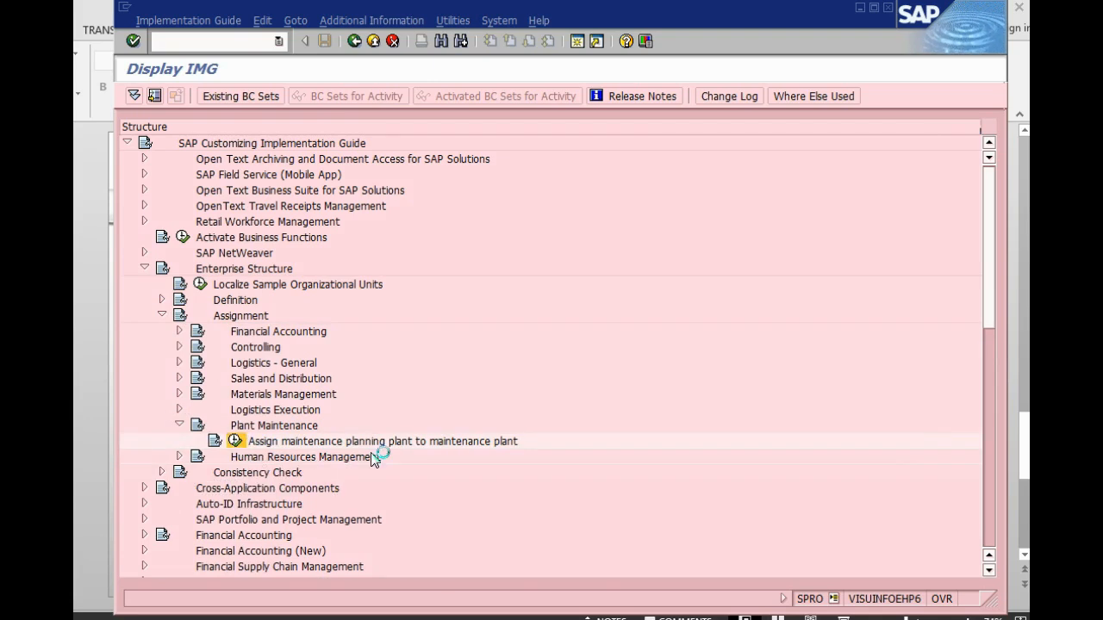
{"action": "double_click", "coordinate": [382, 441]}
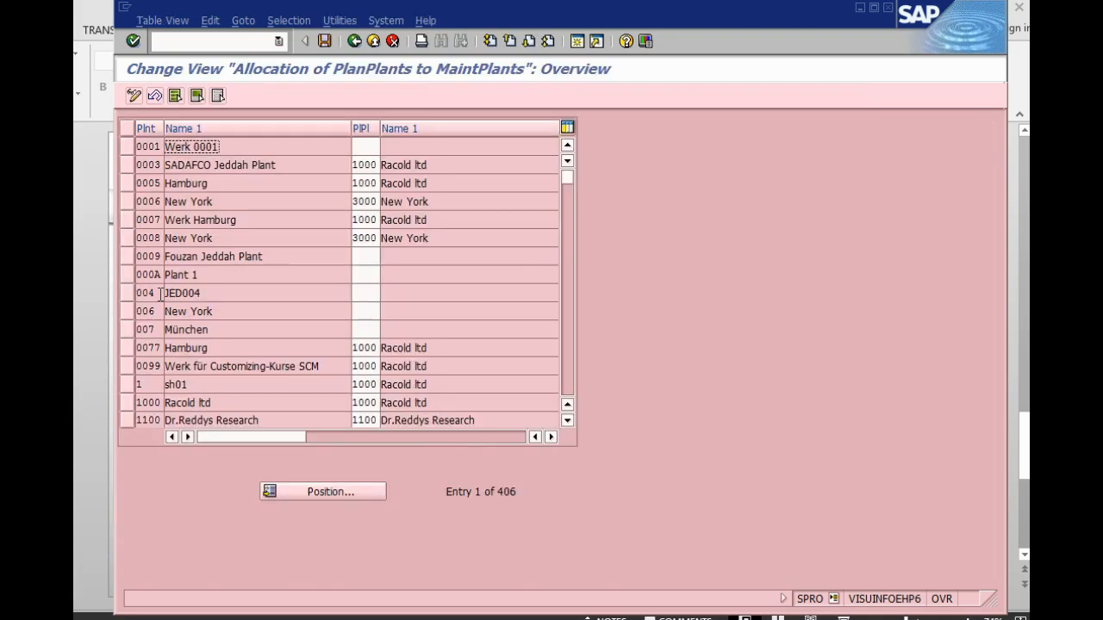
Step: Position the allocation table at plant 1000 via the Position prompt
{"action": "left_click", "coordinate": [172, 128]}
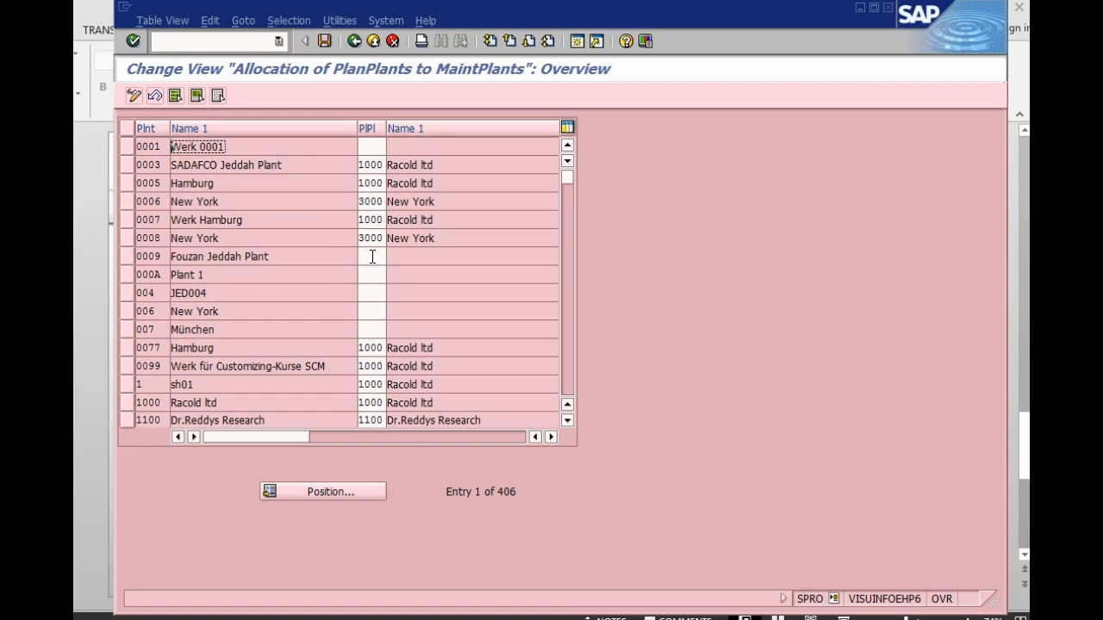
{"action": "left_click", "coordinate": [372, 255]}
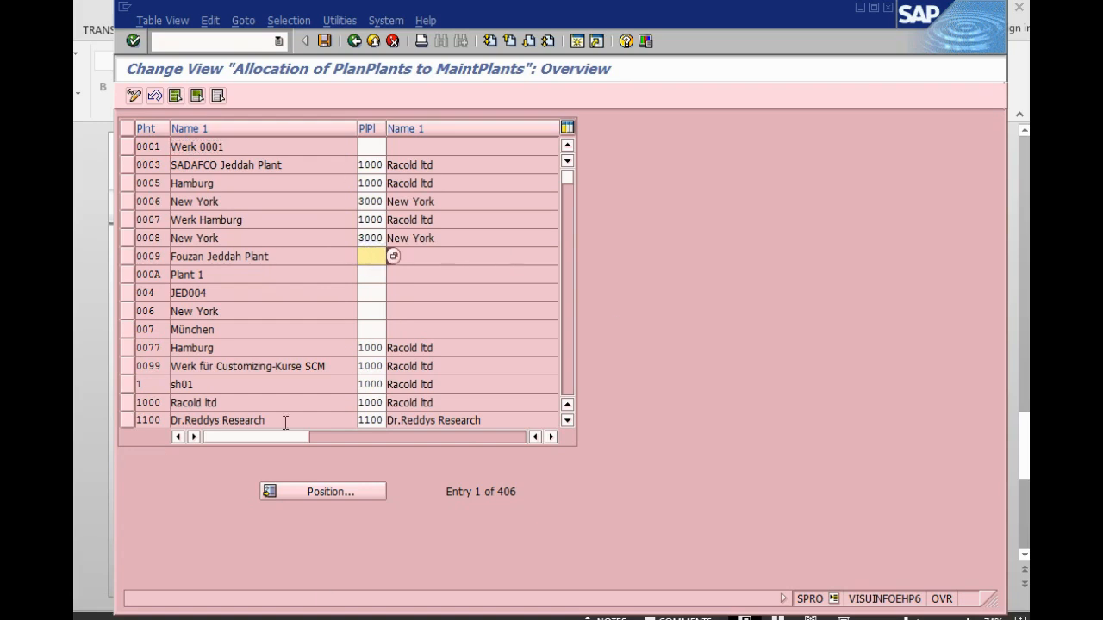
{"action": "left_click", "coordinate": [371, 255]}
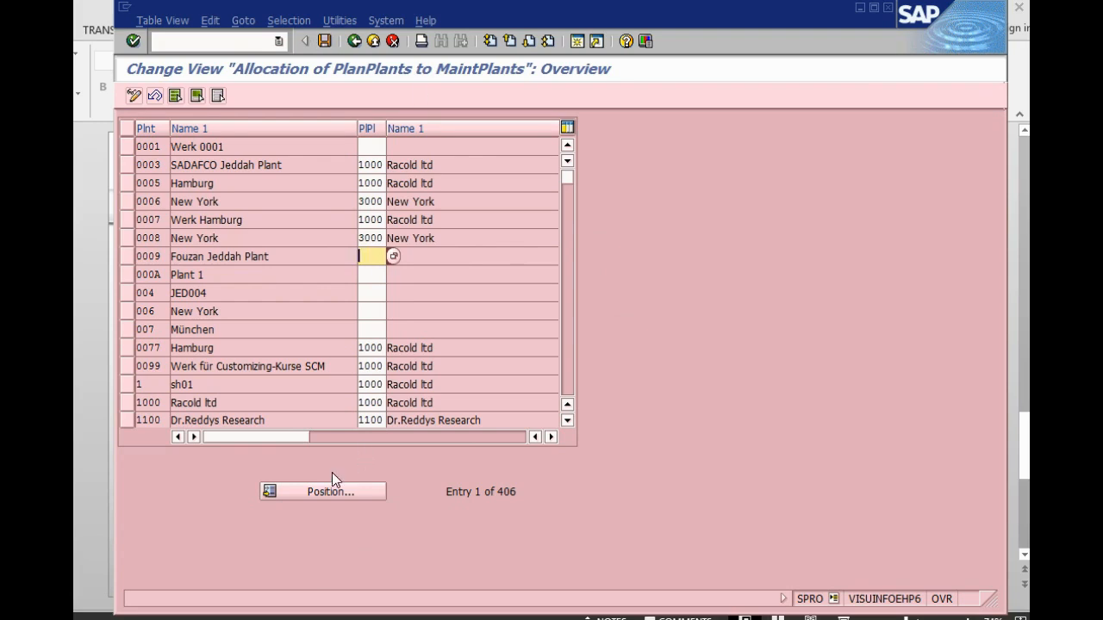
{"action": "mouse_move", "coordinate": [299, 500]}
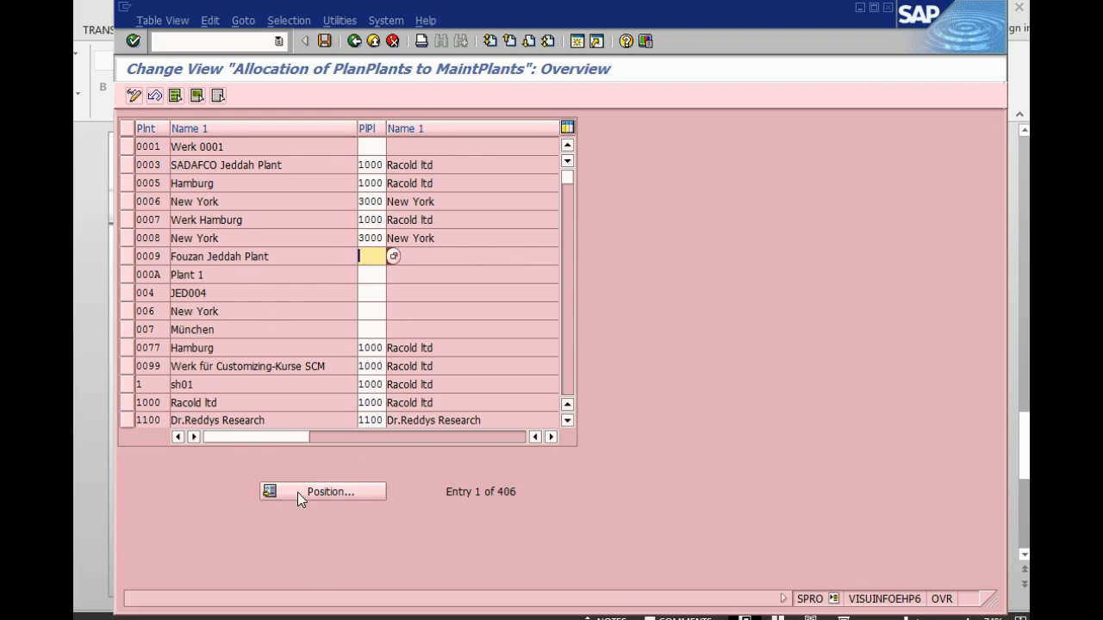
{"action": "mouse_move", "coordinate": [333, 500]}
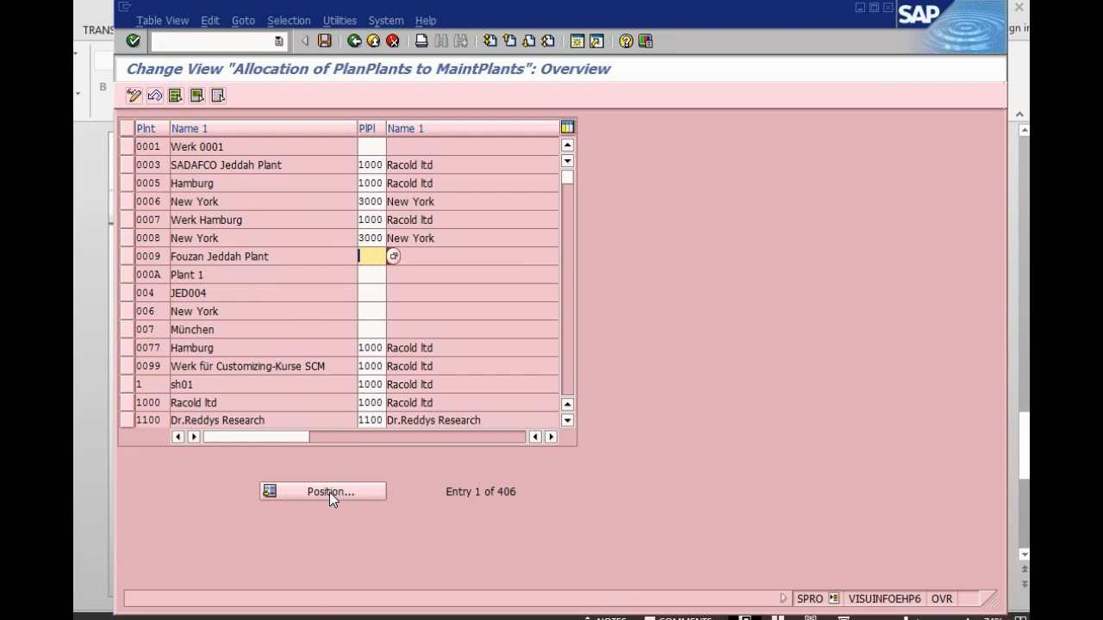
{"action": "left_click", "coordinate": [324, 491]}
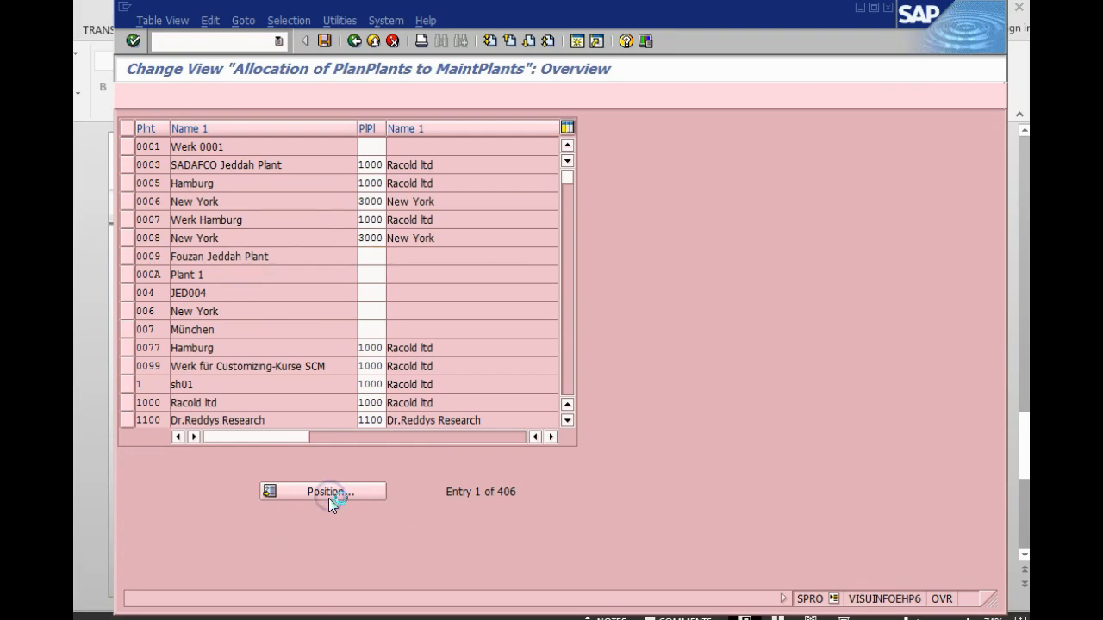
{"action": "left_click", "coordinate": [324, 491]}
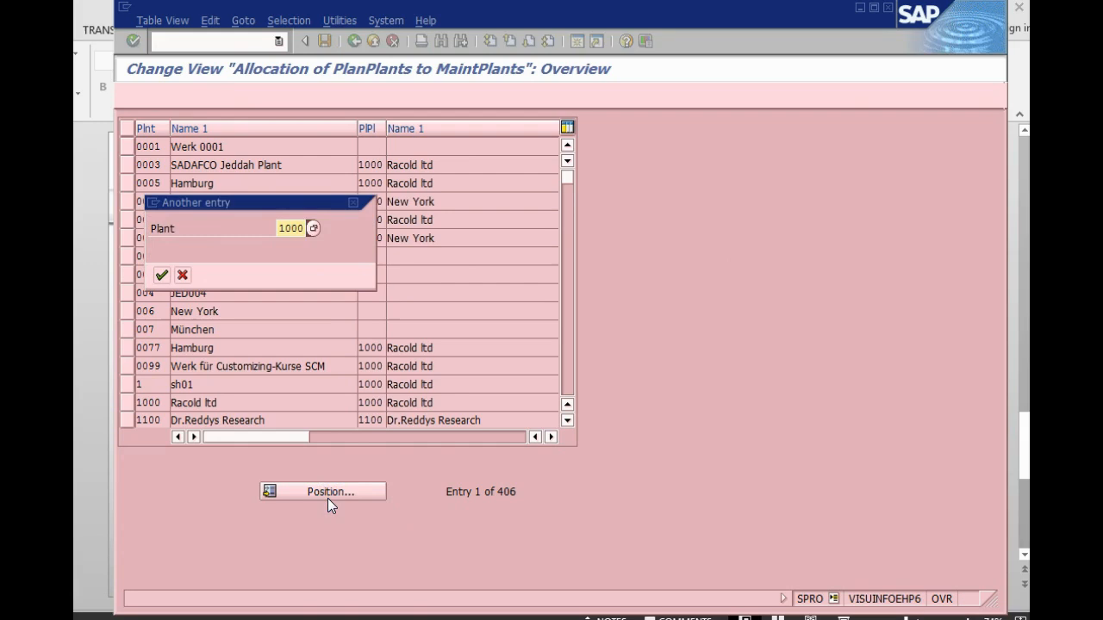
{"action": "left_click", "coordinate": [162, 275]}
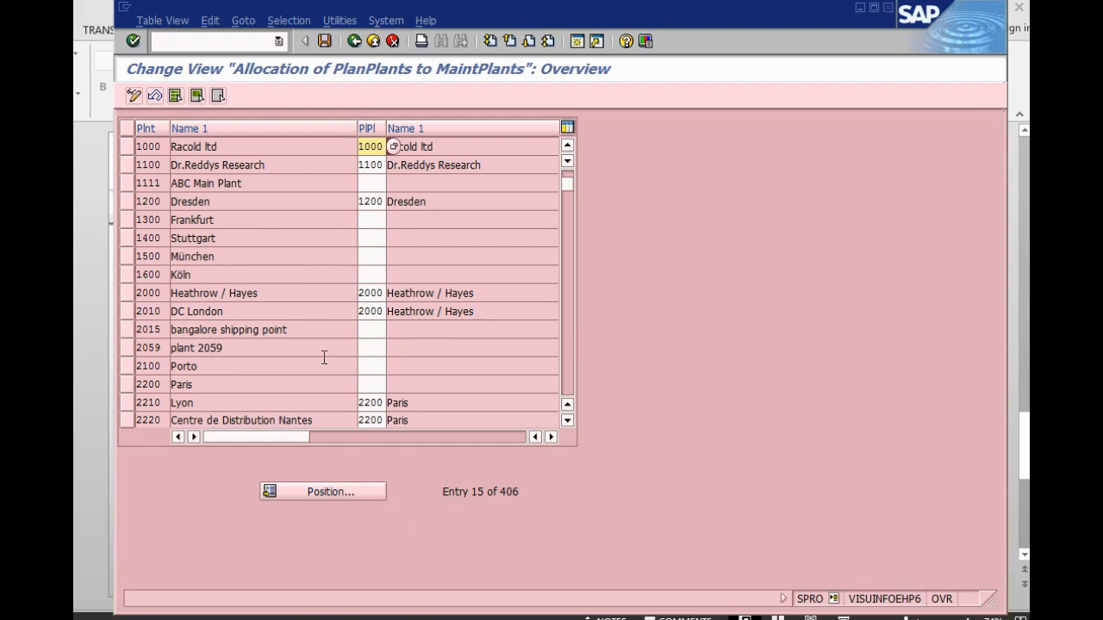
Step: Filter the list by contents to planning plant 1000, leaving 76 entries
{"action": "left_click", "coordinate": [289, 21]}
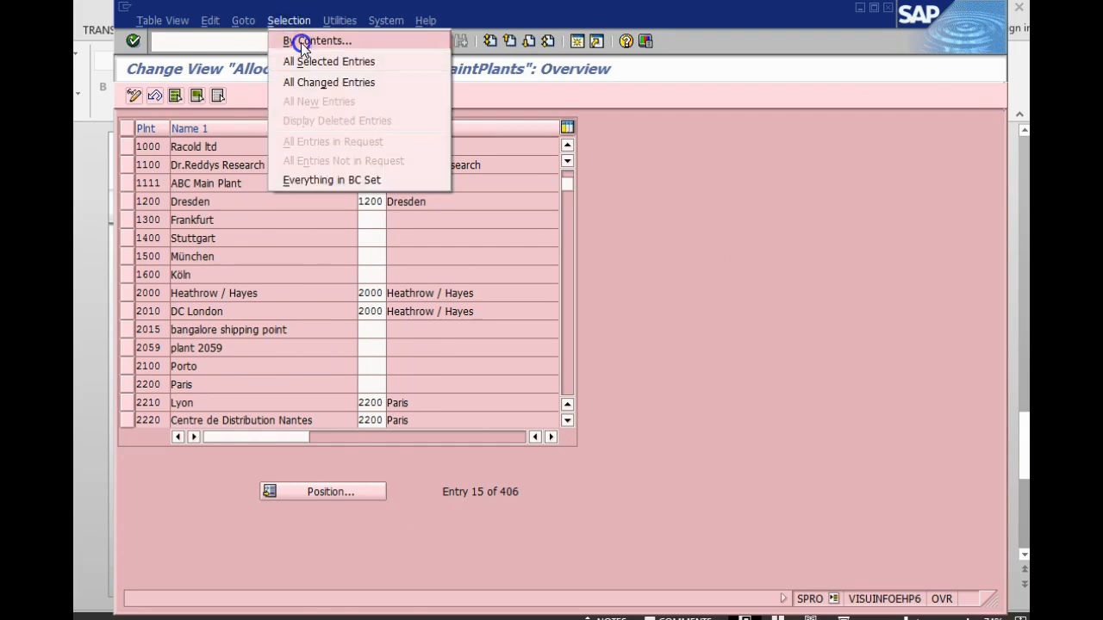
{"action": "left_click", "coordinate": [320, 41]}
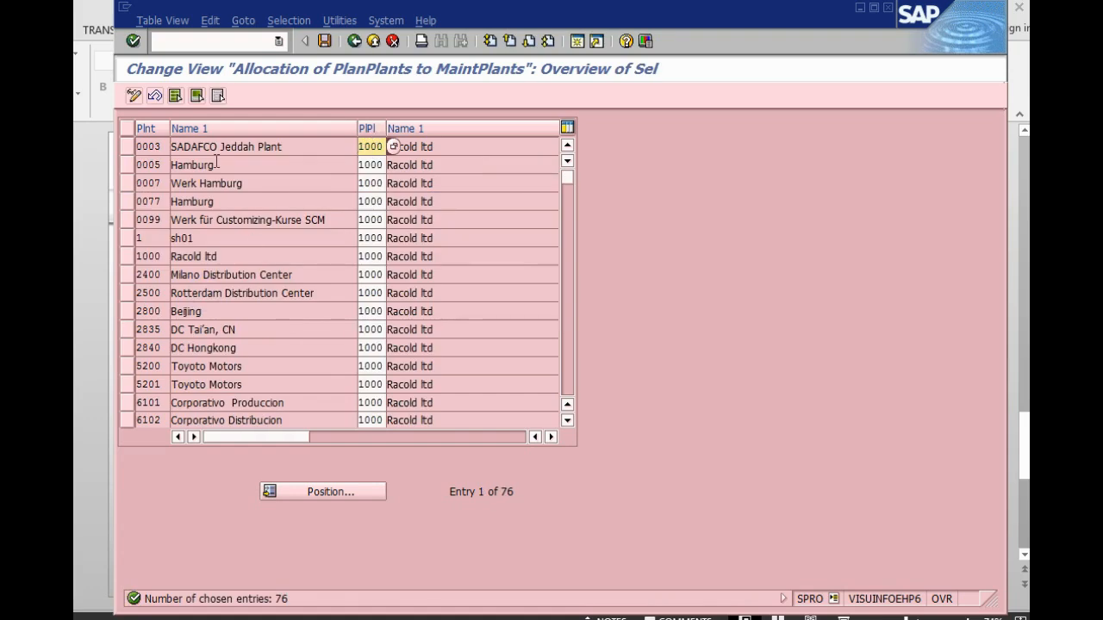
{"action": "mouse_move", "coordinate": [155, 424]}
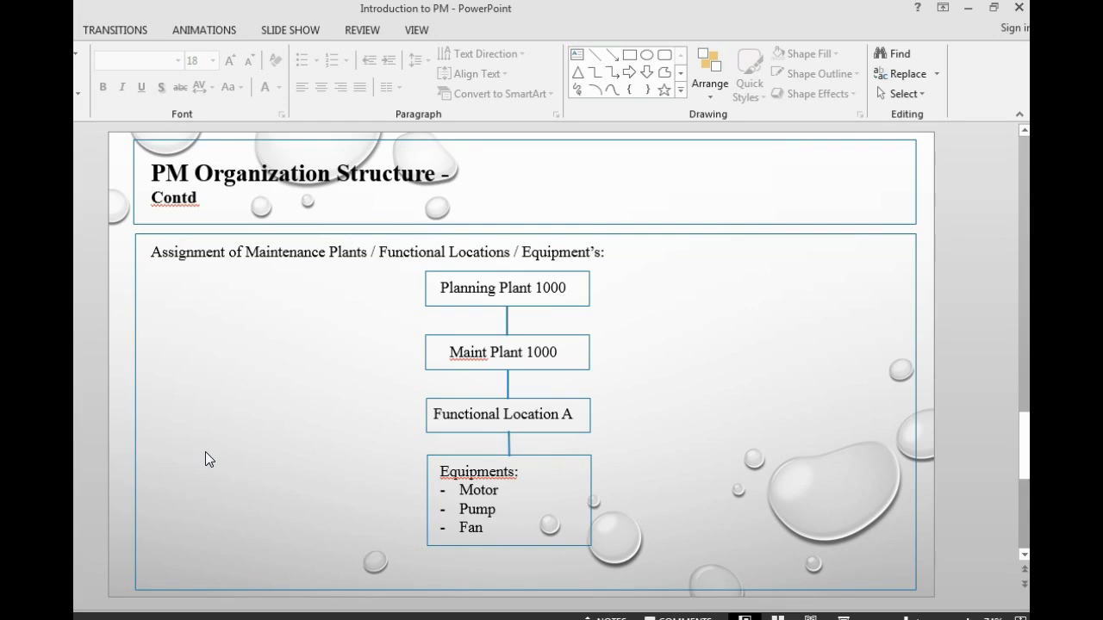
{"action": "mouse_move", "coordinate": [428, 427]}
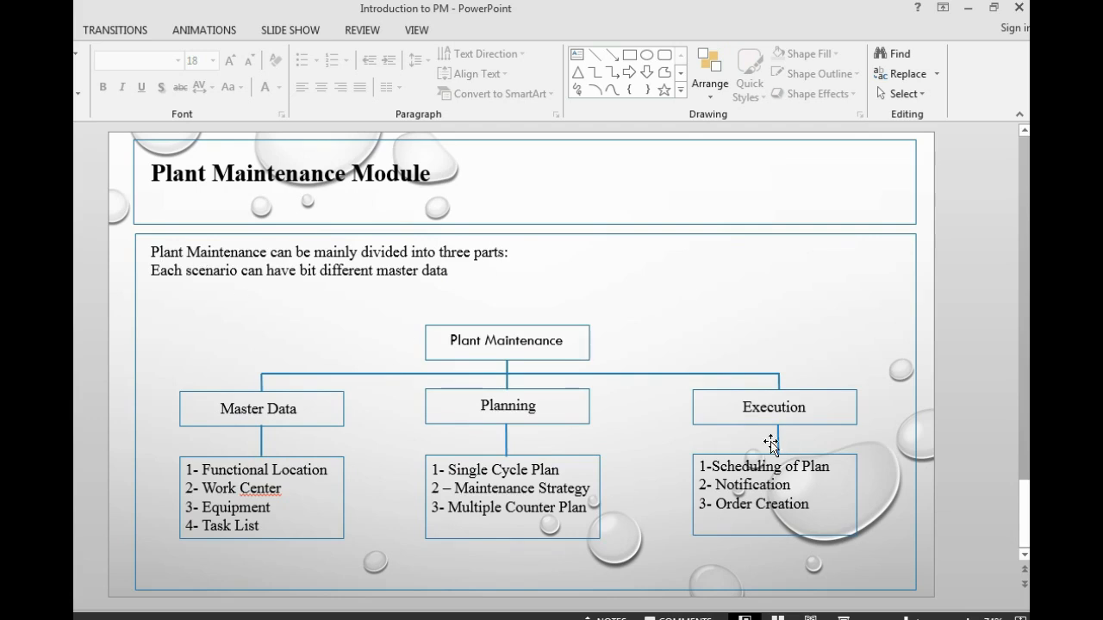
{"action": "mouse_move", "coordinate": [668, 379]}
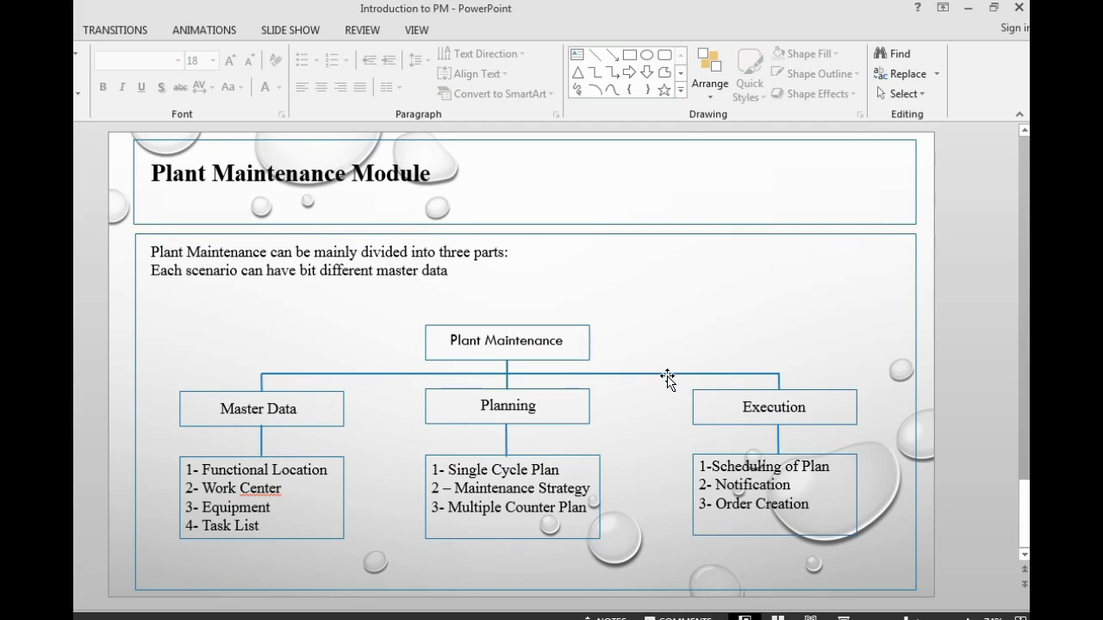
{"action": "mouse_move", "coordinate": [513, 434]}
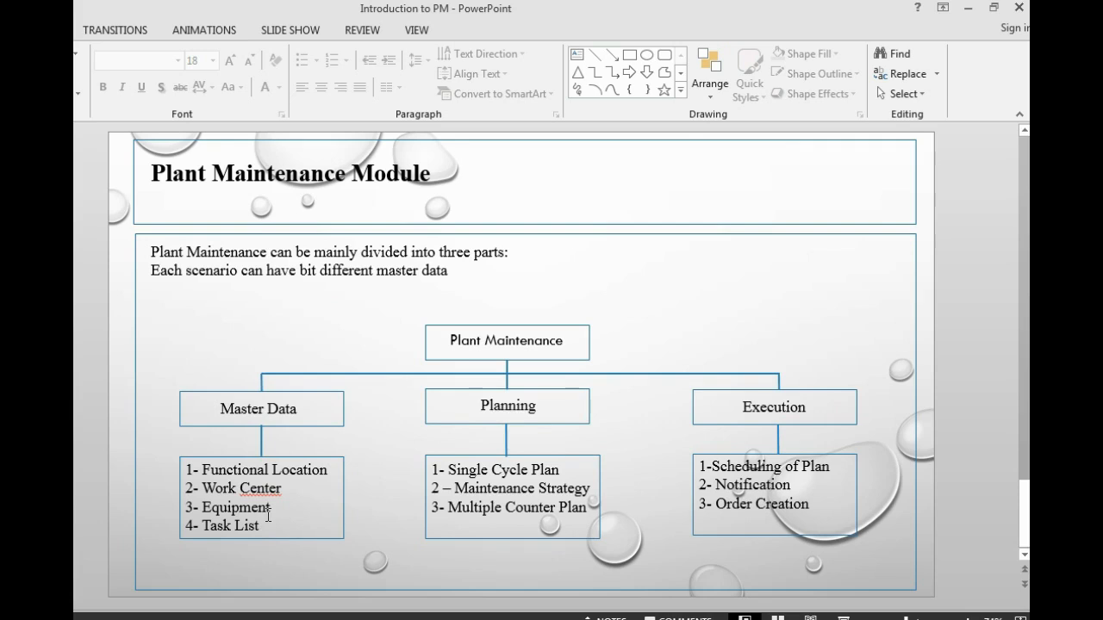
{"action": "mouse_move", "coordinate": [455, 472]}
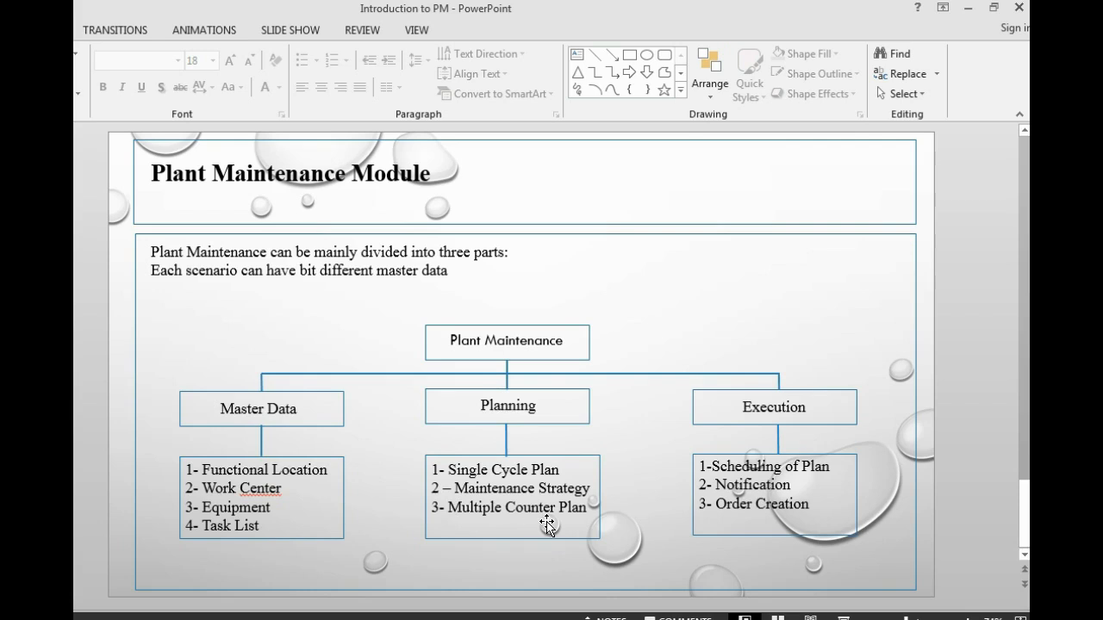
{"action": "mouse_move", "coordinate": [838, 480]}
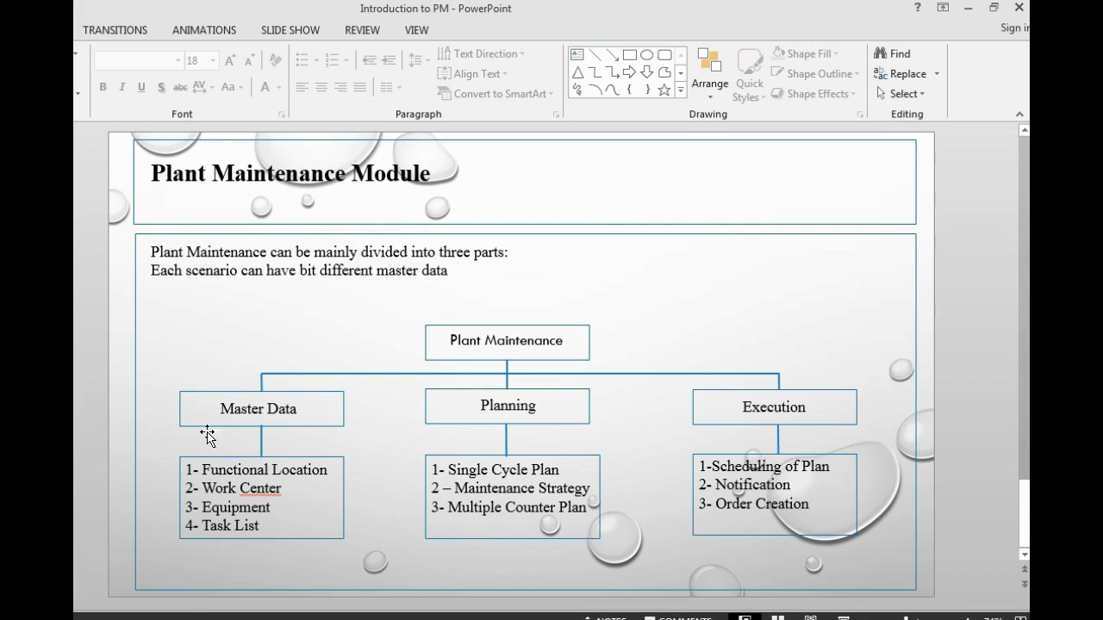
{"action": "mouse_move", "coordinate": [313, 377]}
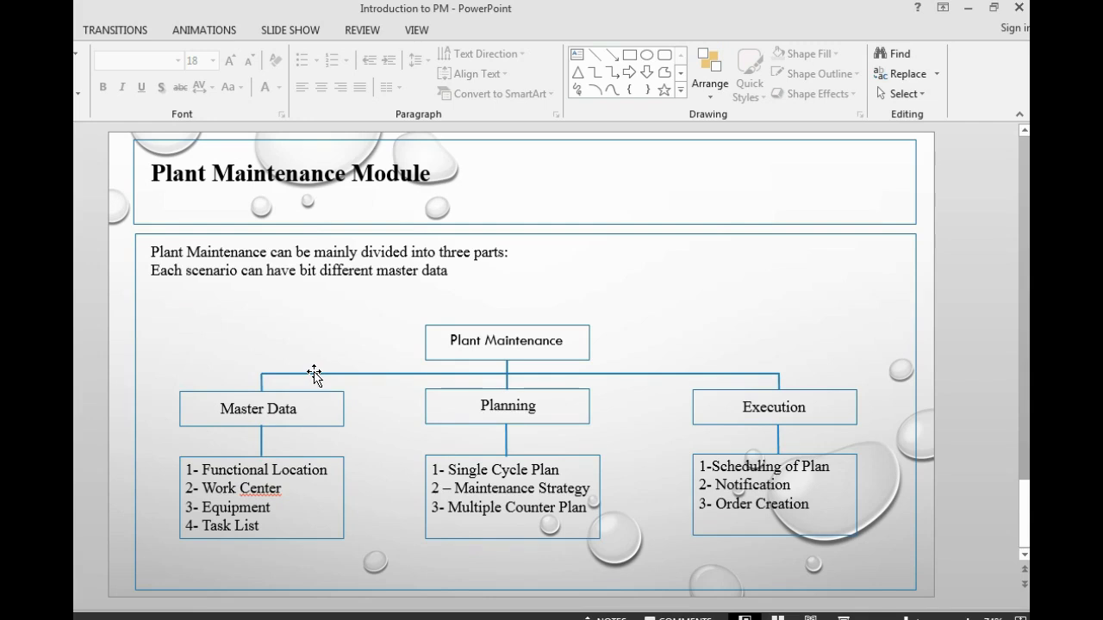
{"action": "mouse_move", "coordinate": [131, 343]}
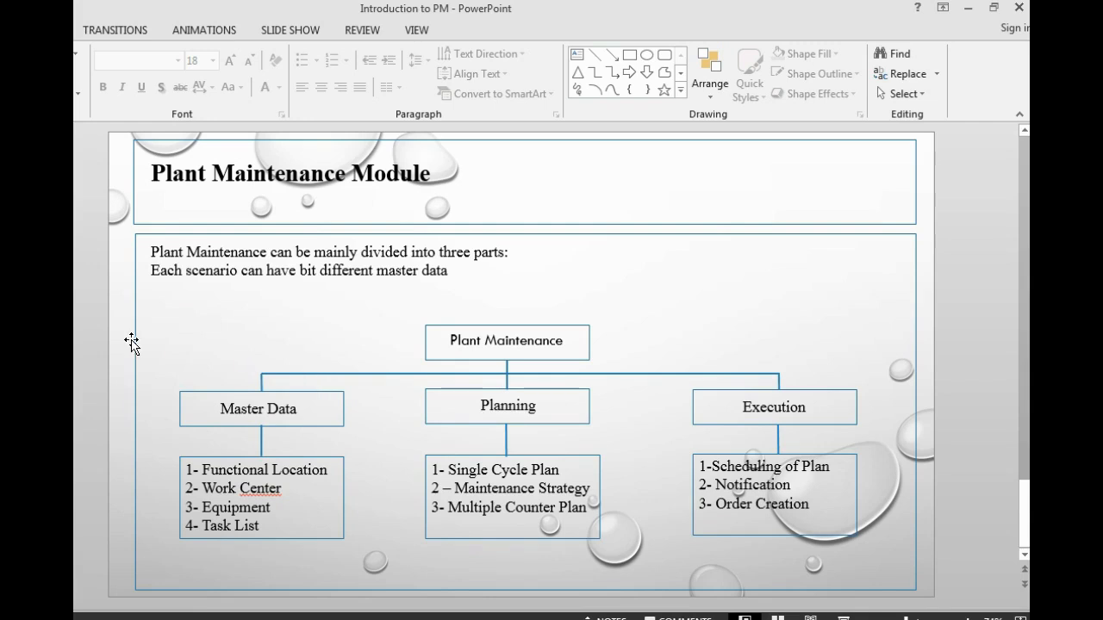
{"action": "mouse_move", "coordinate": [174, 433]}
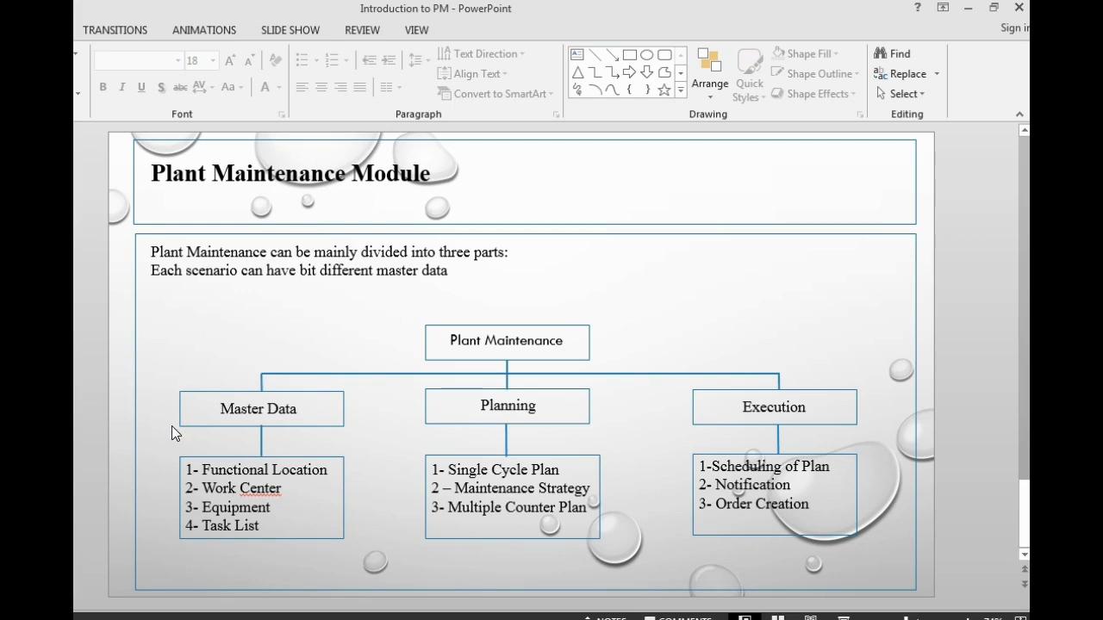
{"action": "mouse_move", "coordinate": [279, 325]}
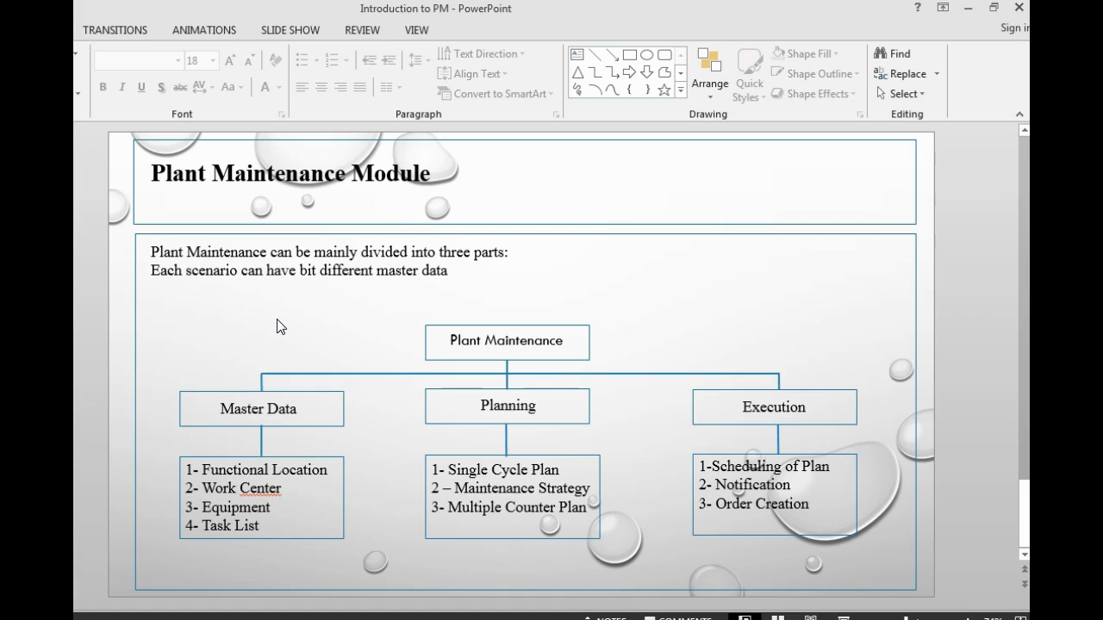
{"action": "mouse_move", "coordinate": [267, 308]}
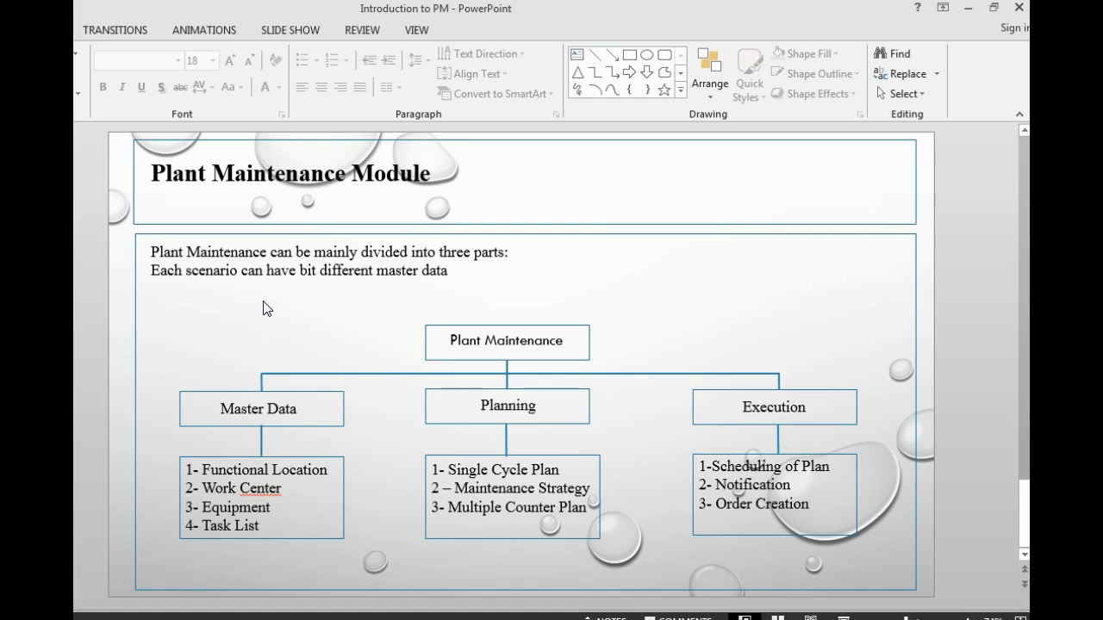